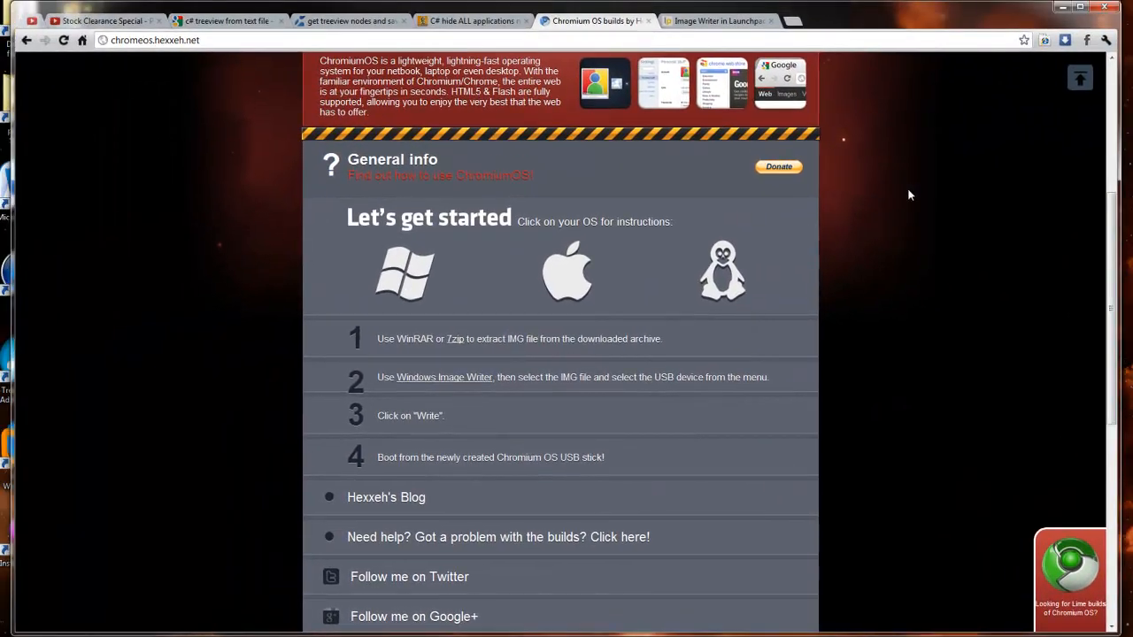
Step: Review the Mac and Windows USB drive instructions, then open and close the Image Writer page
scroll(up, 3)
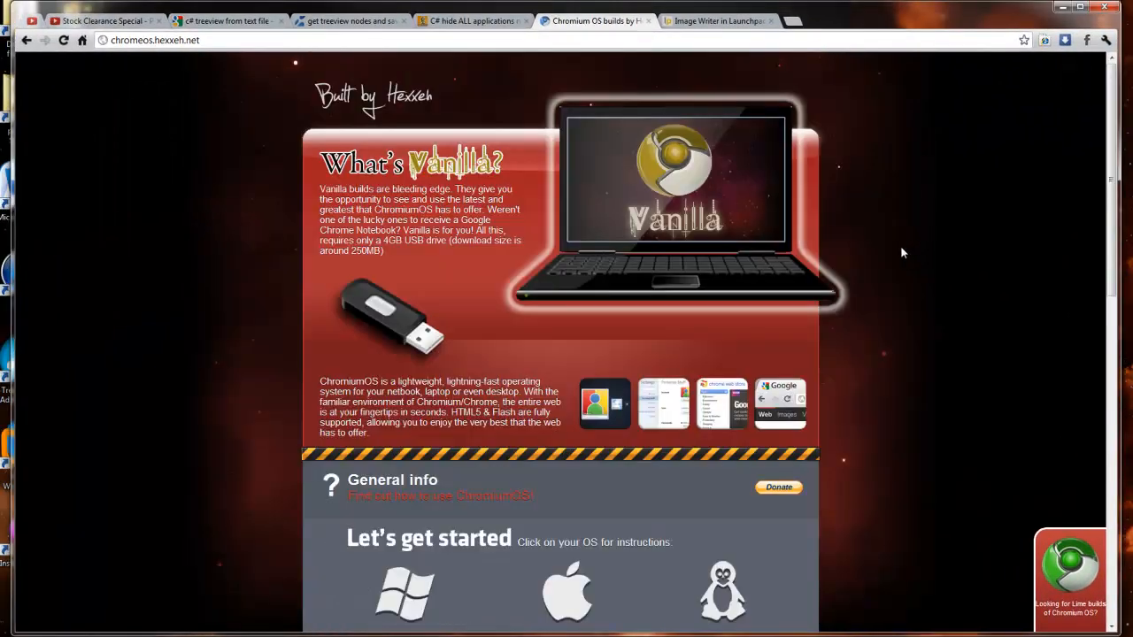
mouse_move(100, 47)
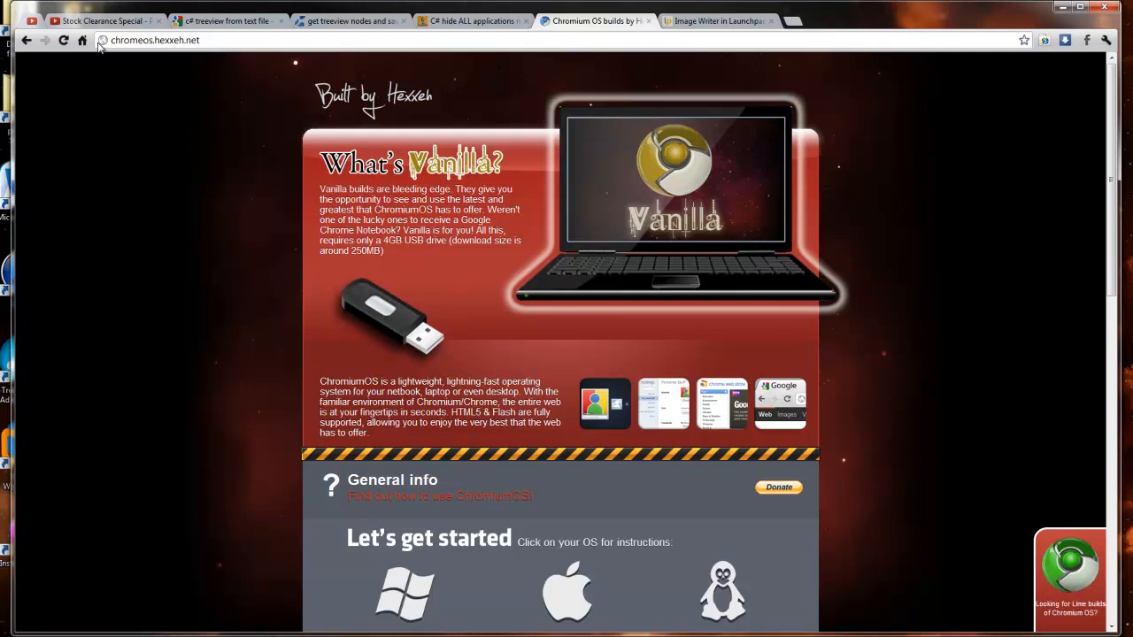
mouse_move(324, 88)
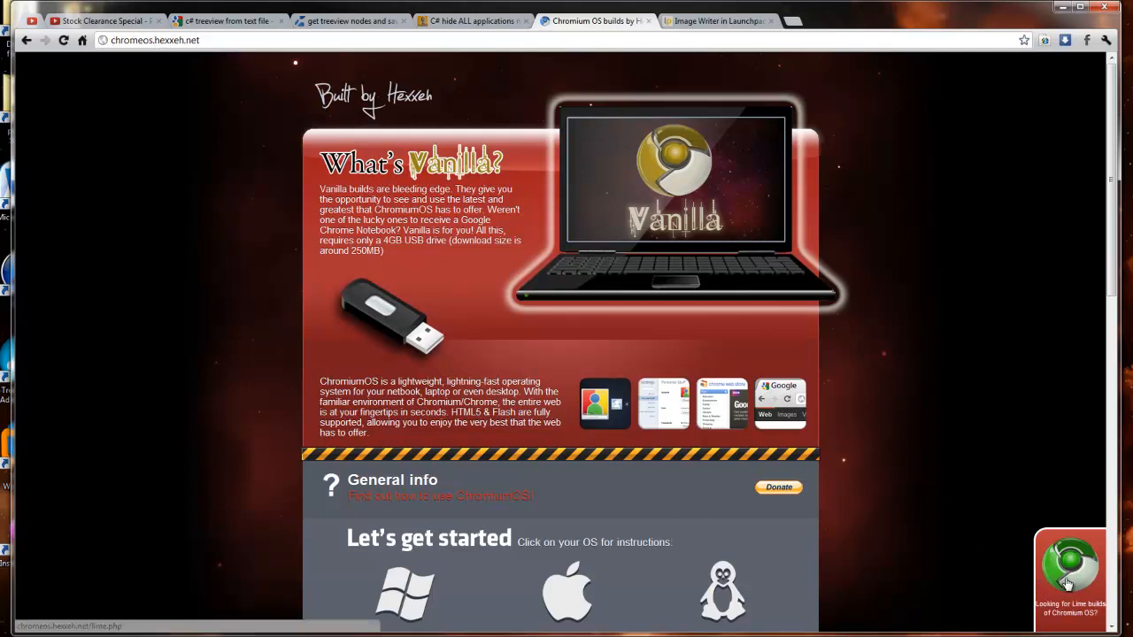
scroll(down, 3)
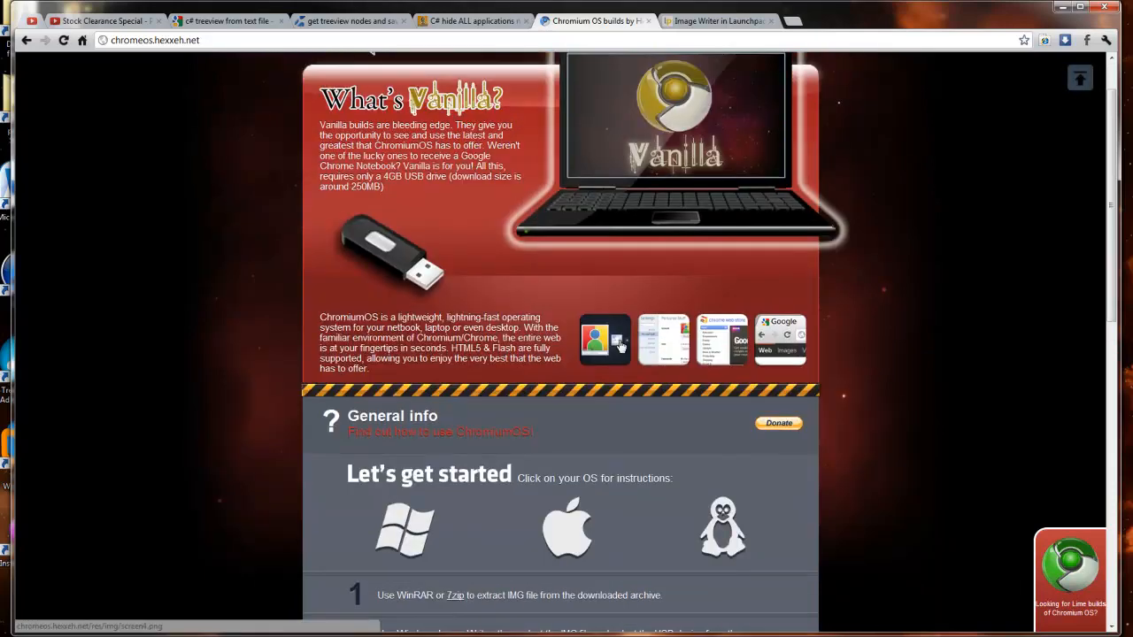
scroll(down, 3)
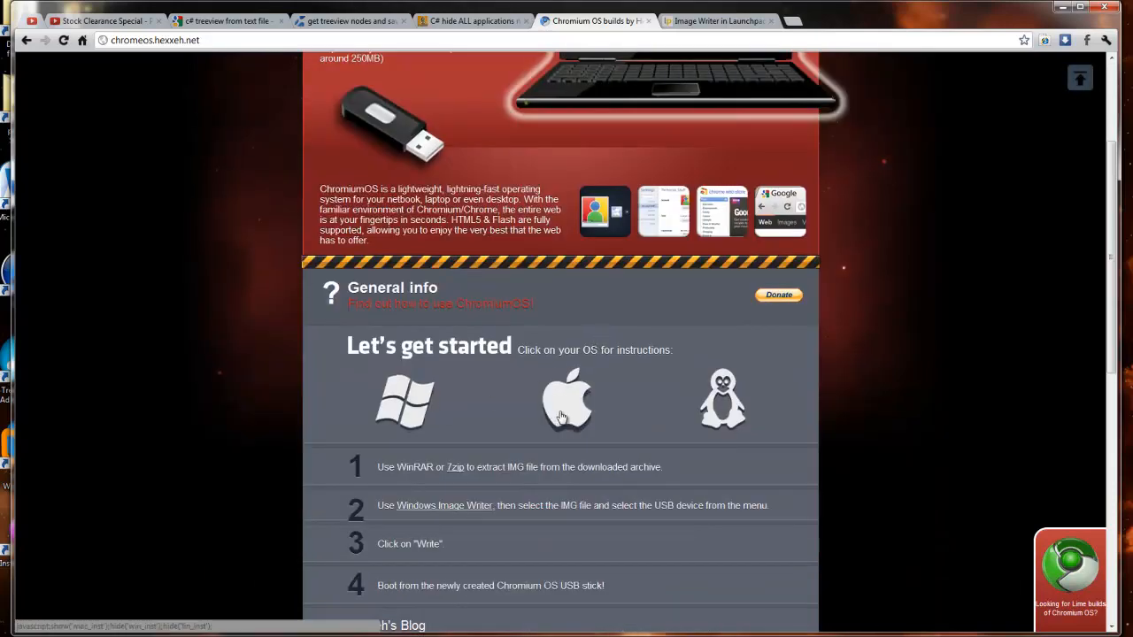
scroll(down, 3)
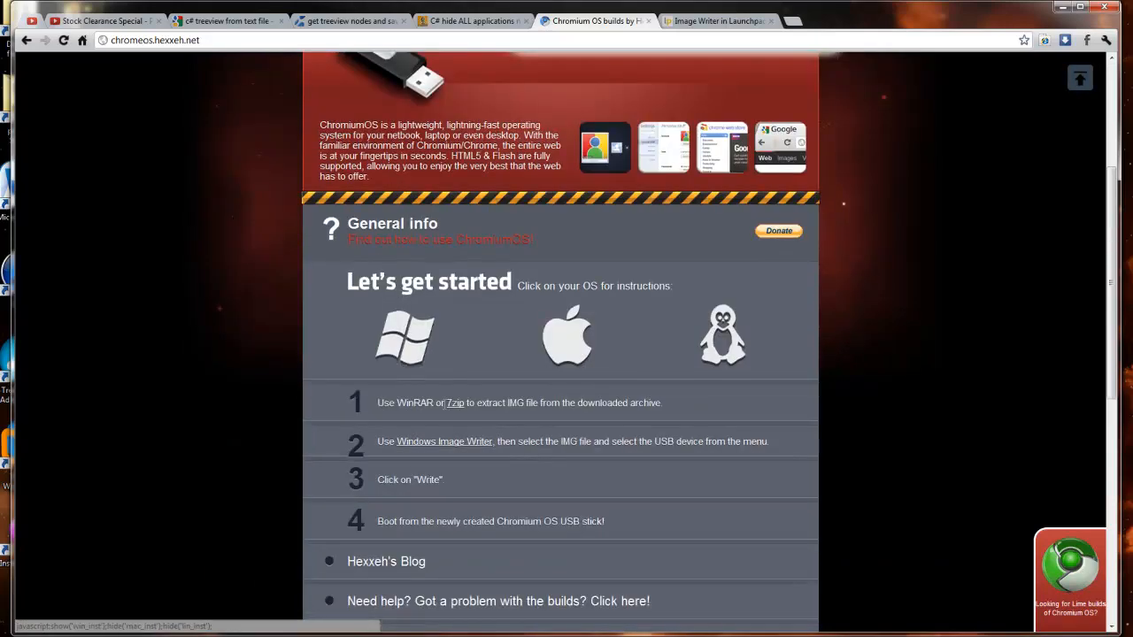
click(567, 336)
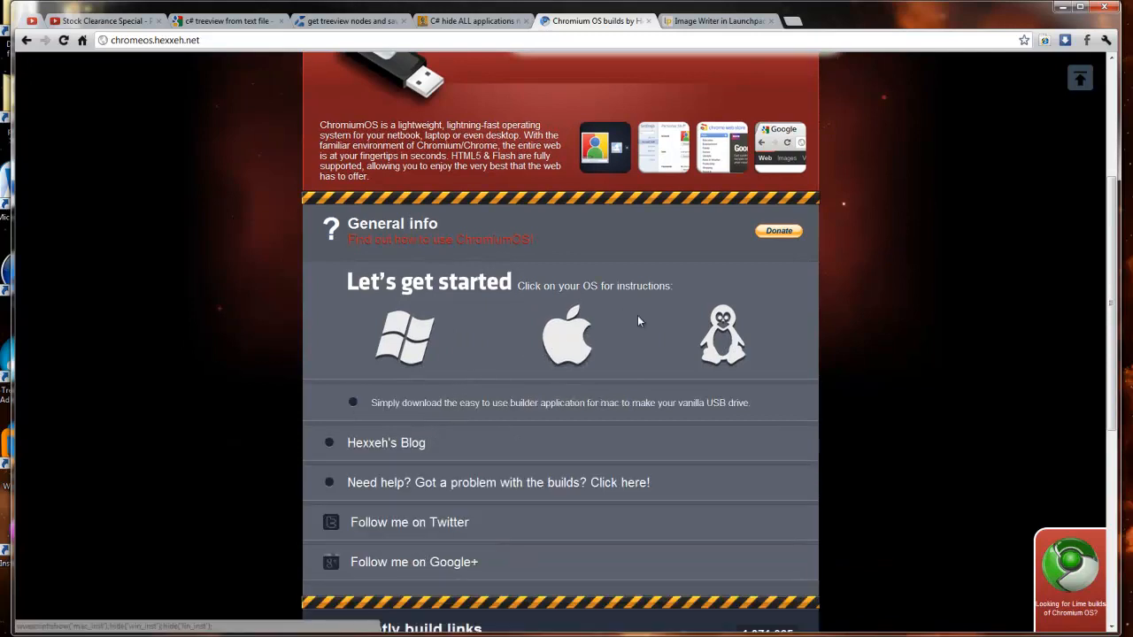
click(403, 336)
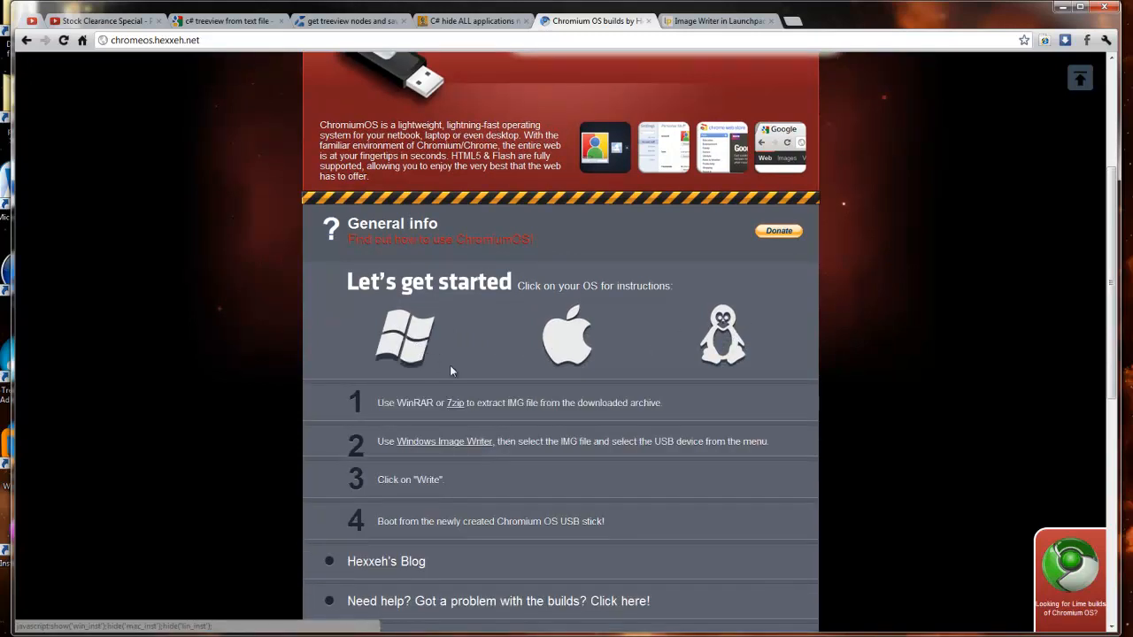
mouse_move(455, 408)
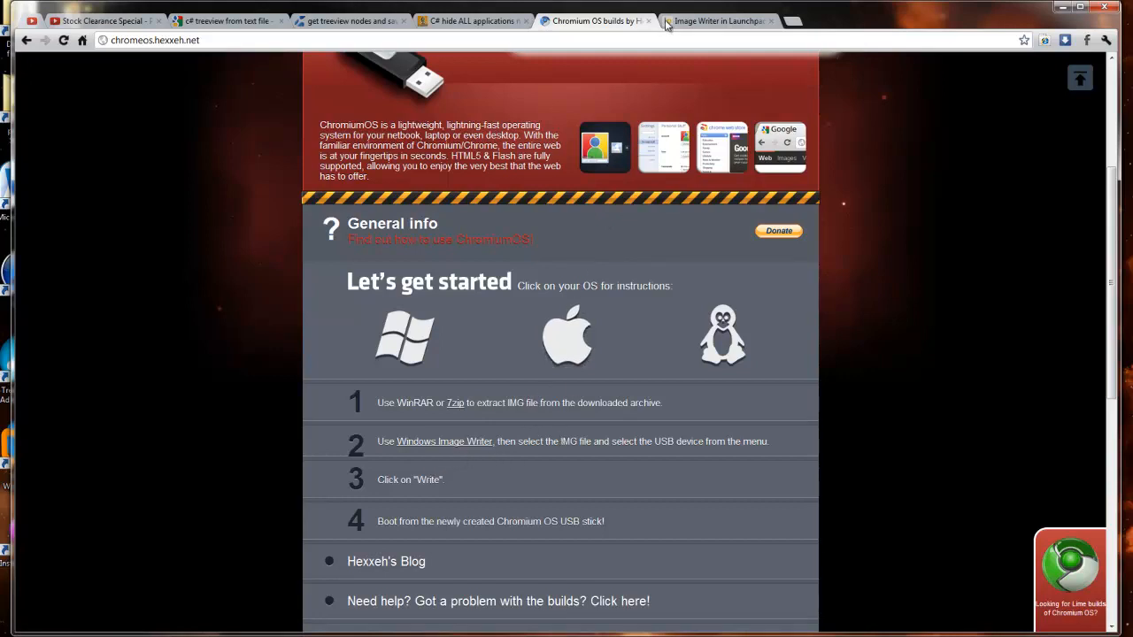
click(716, 21)
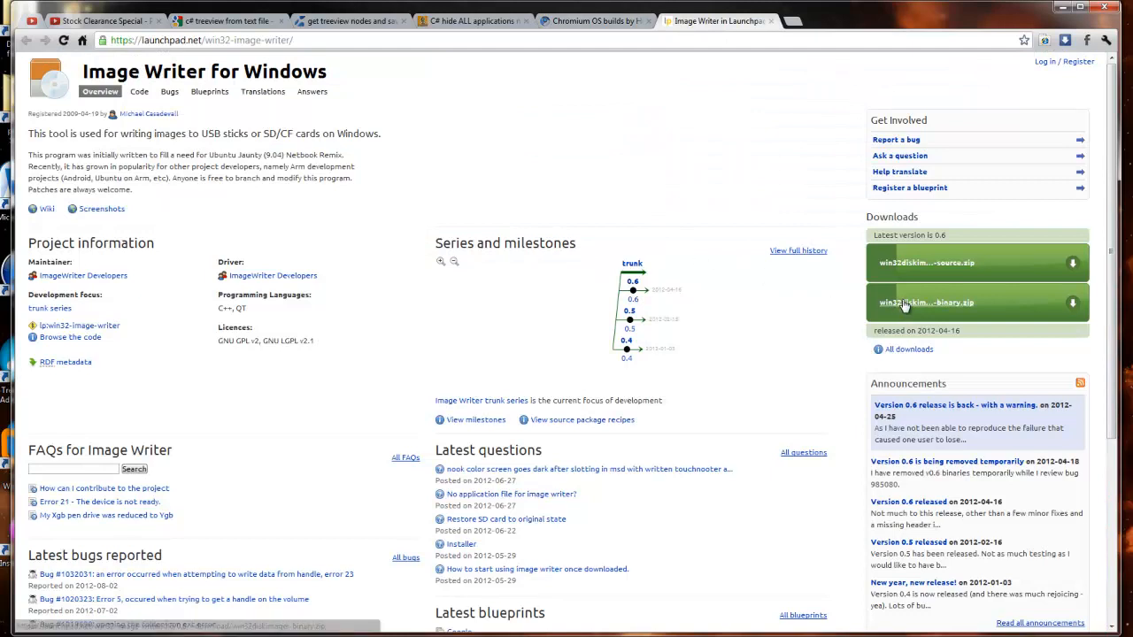
mouse_move(927, 262)
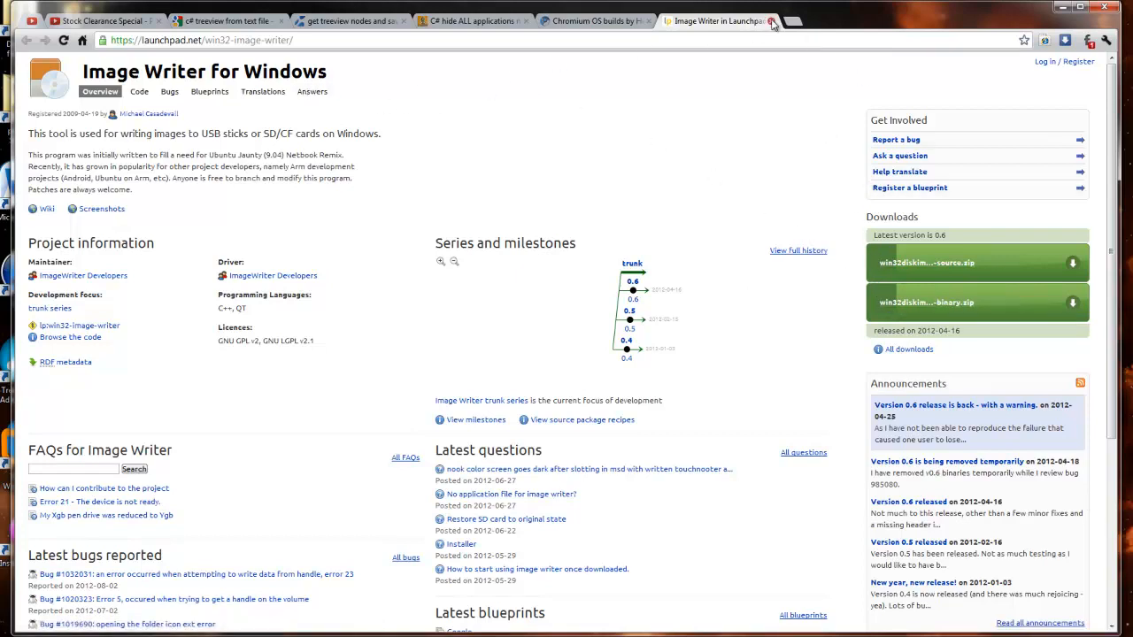
click(771, 21)
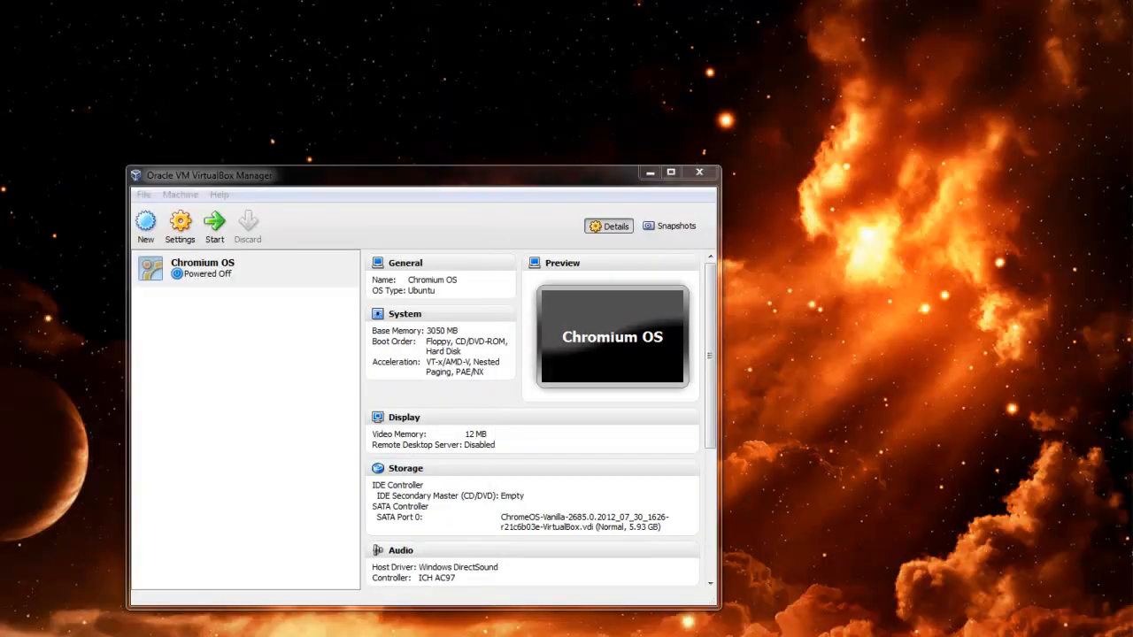
Step: Select the Chromium OS machine in the VirtualBox Manager list
click(202, 267)
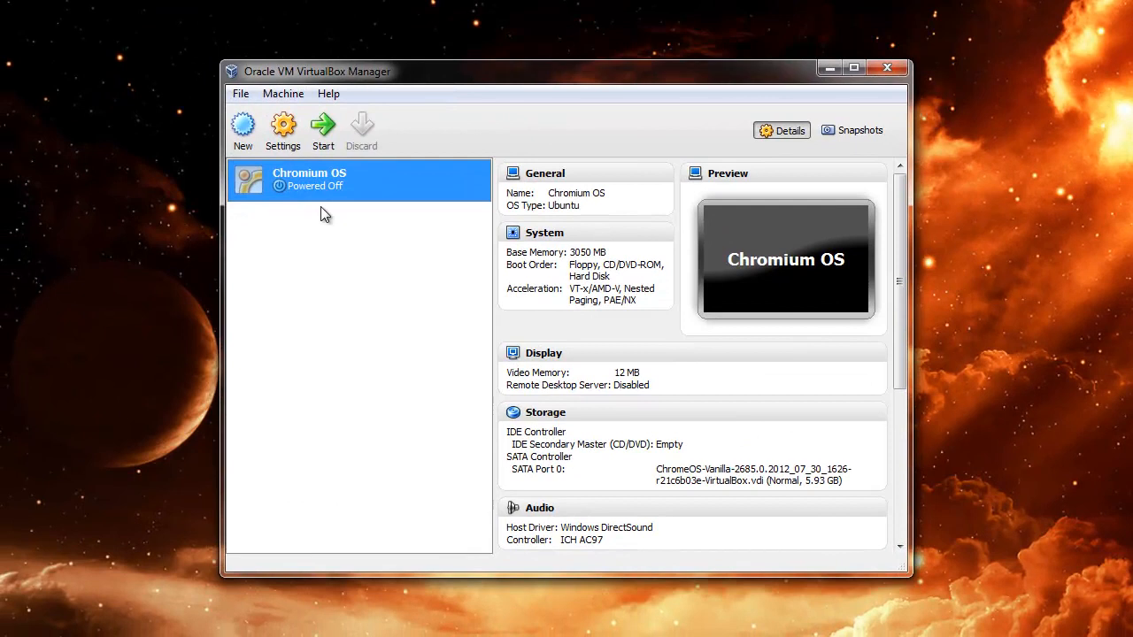
mouse_move(252, 234)
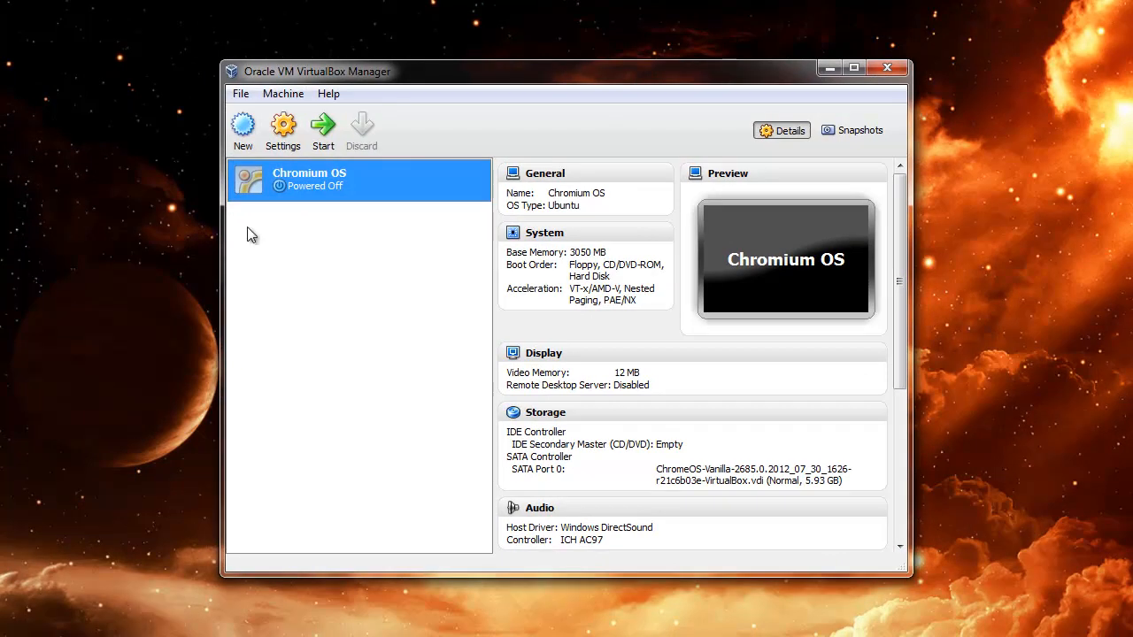
mouse_move(385, 269)
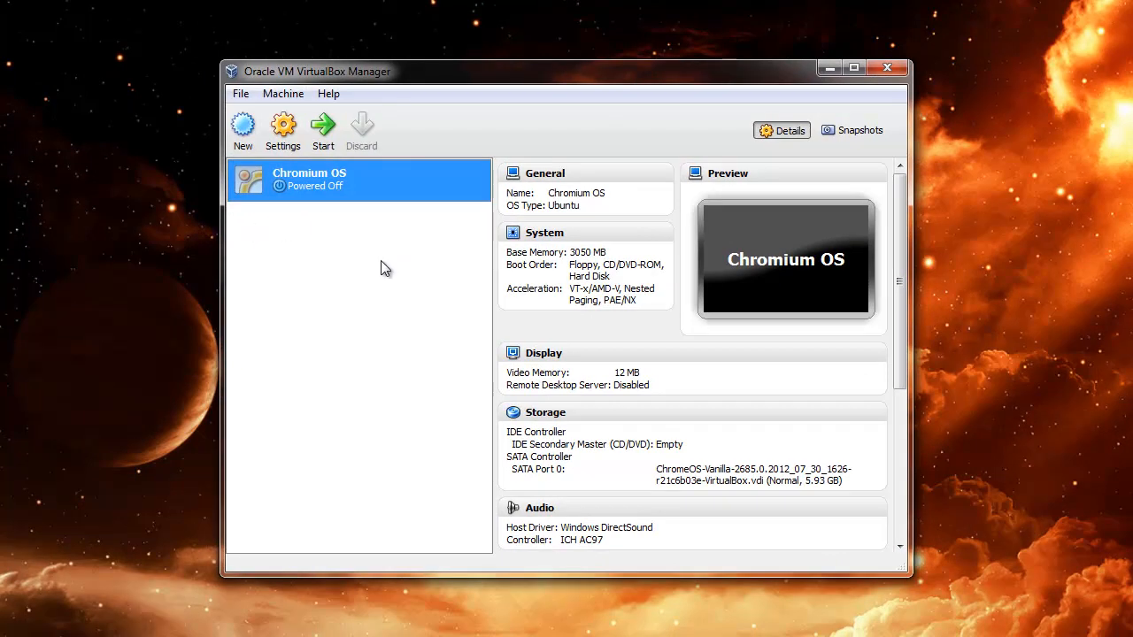
mouse_move(345, 191)
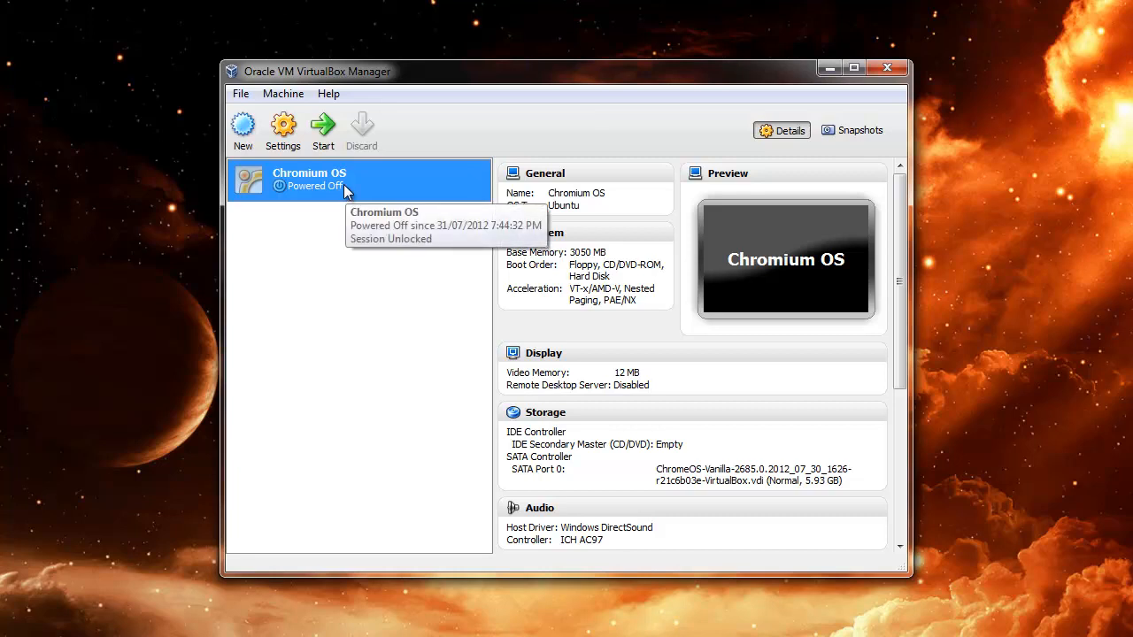
mouse_move(383, 248)
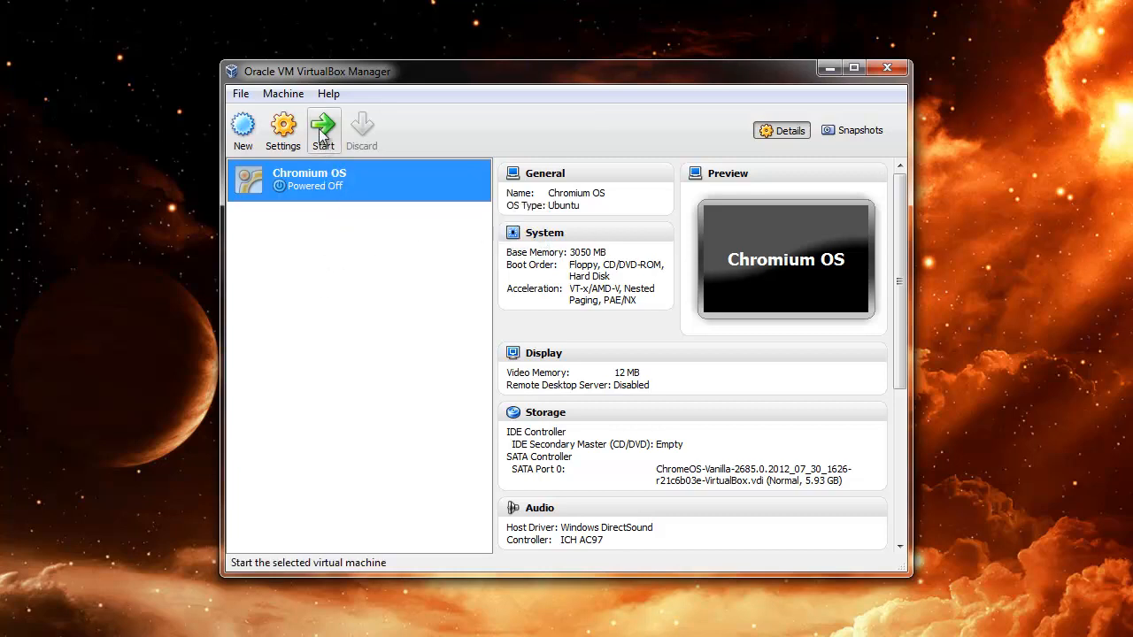
mouse_move(323, 128)
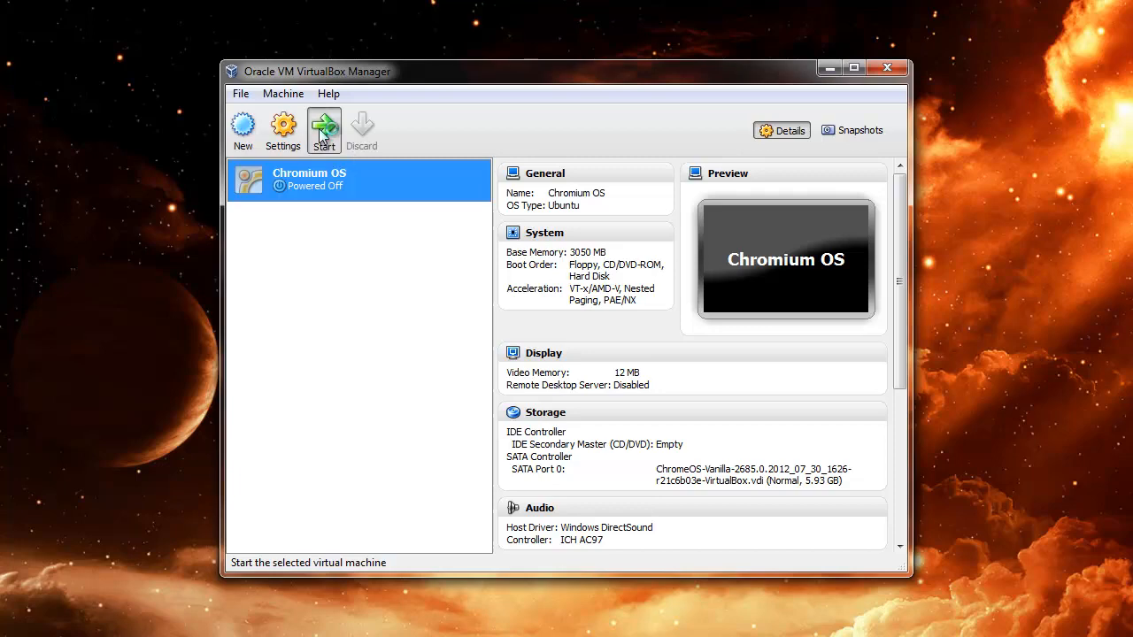
Step: Start Chromium OS in scale mode, dismiss the keyboard and mouse notices, and capture the mouse
click(324, 130)
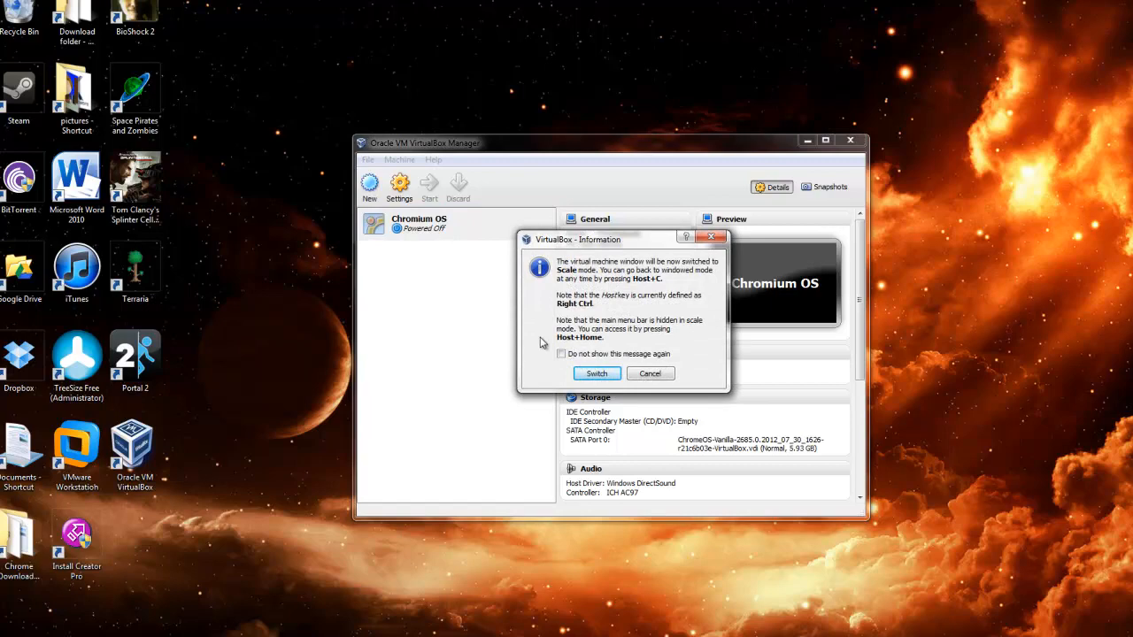
click(596, 373)
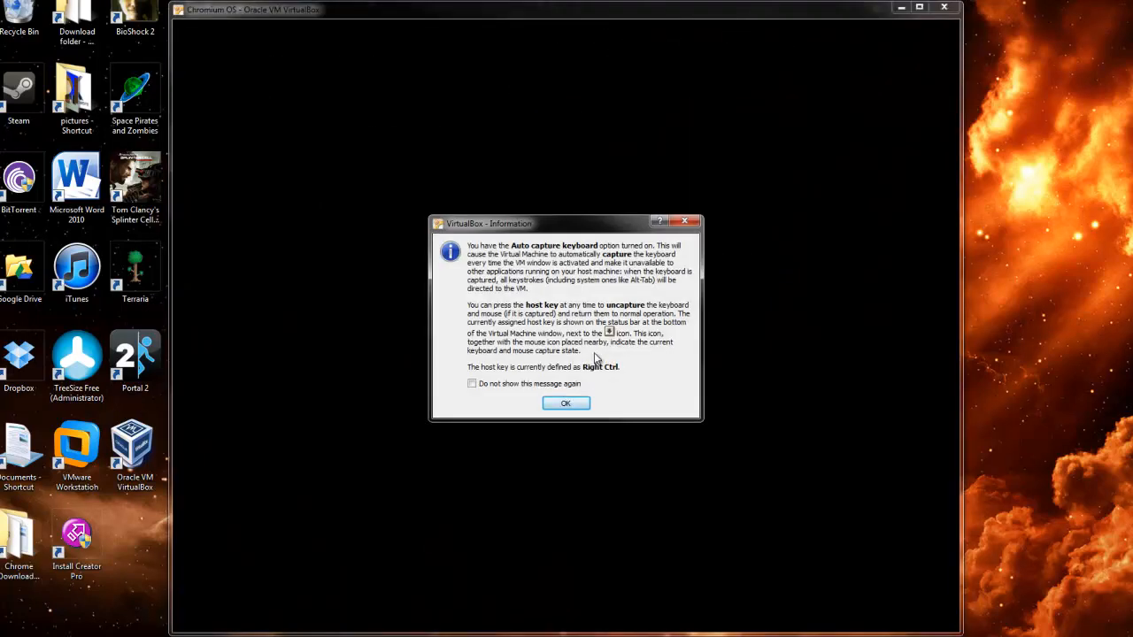
click(566, 403)
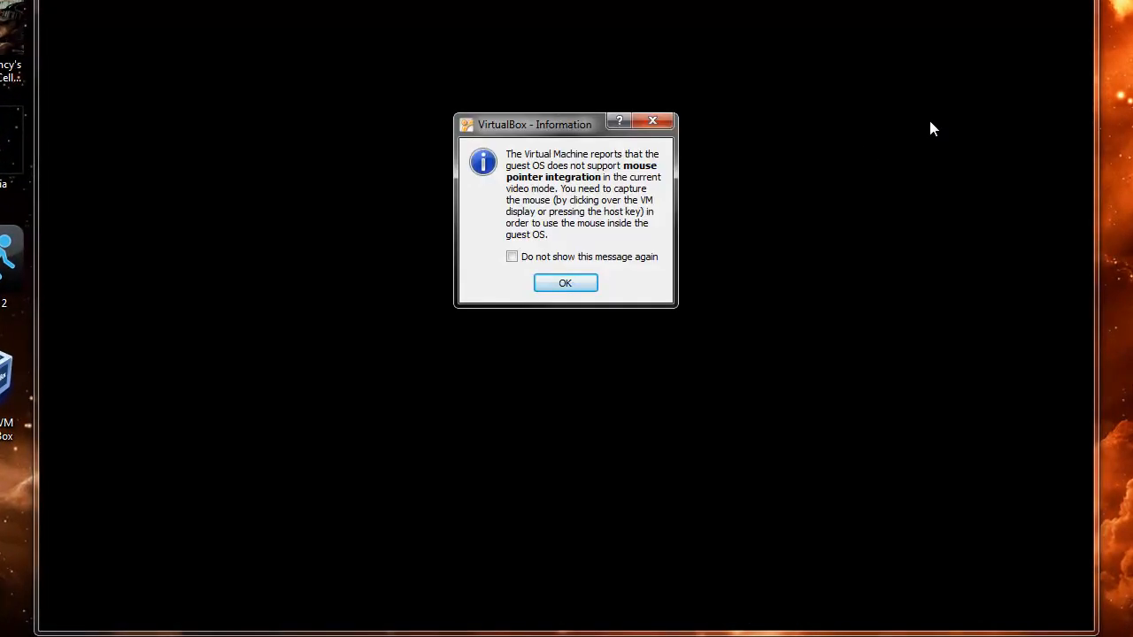
click(564, 283)
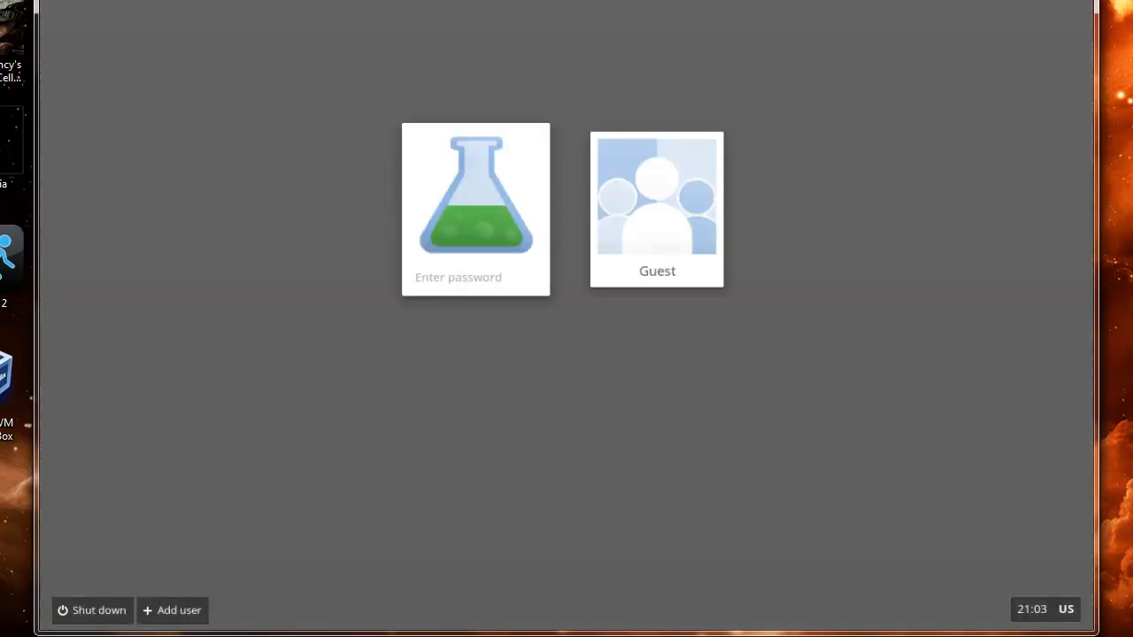
click(475, 277)
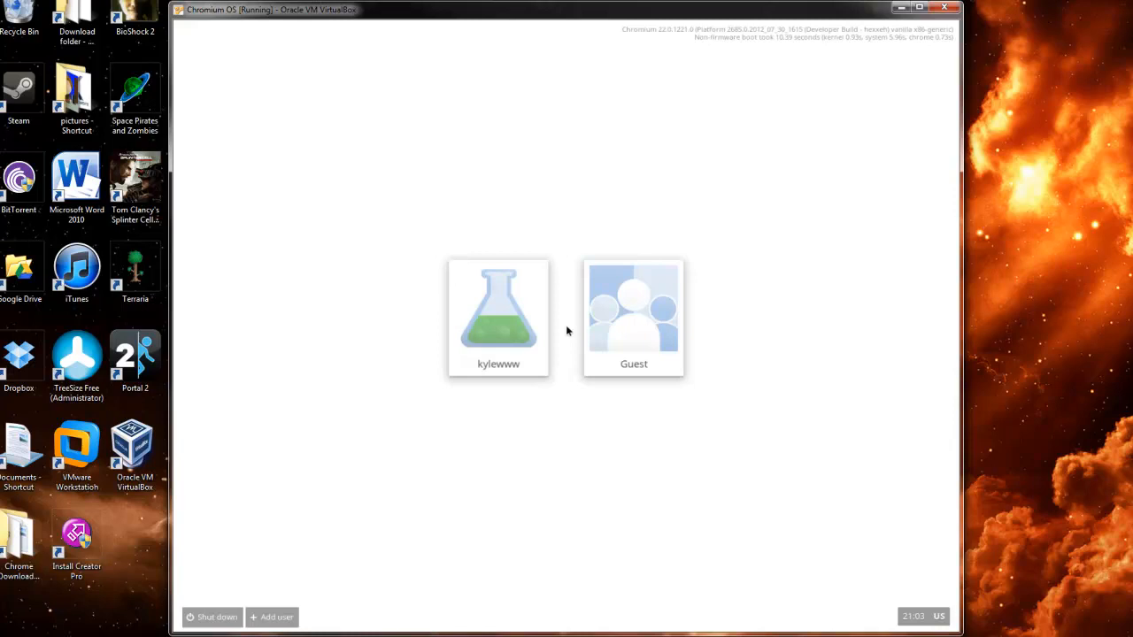
click(498, 317)
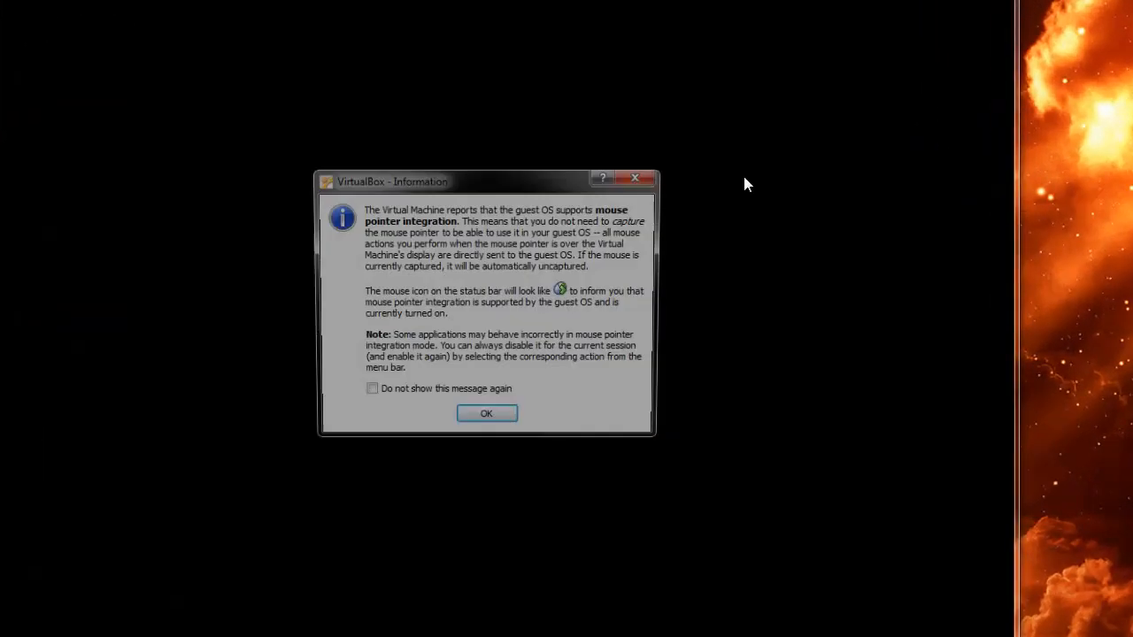
Step: Enable the Razer Naga USB filter, disable the Huawei Ideos filter, and save
click(486, 413)
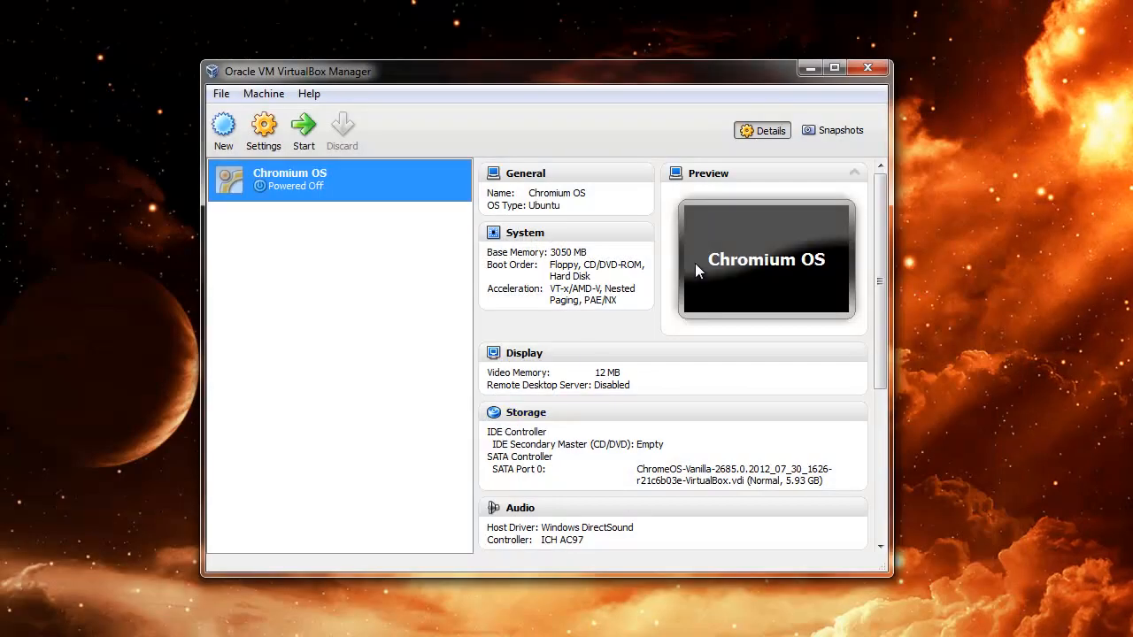
scroll(down, 3)
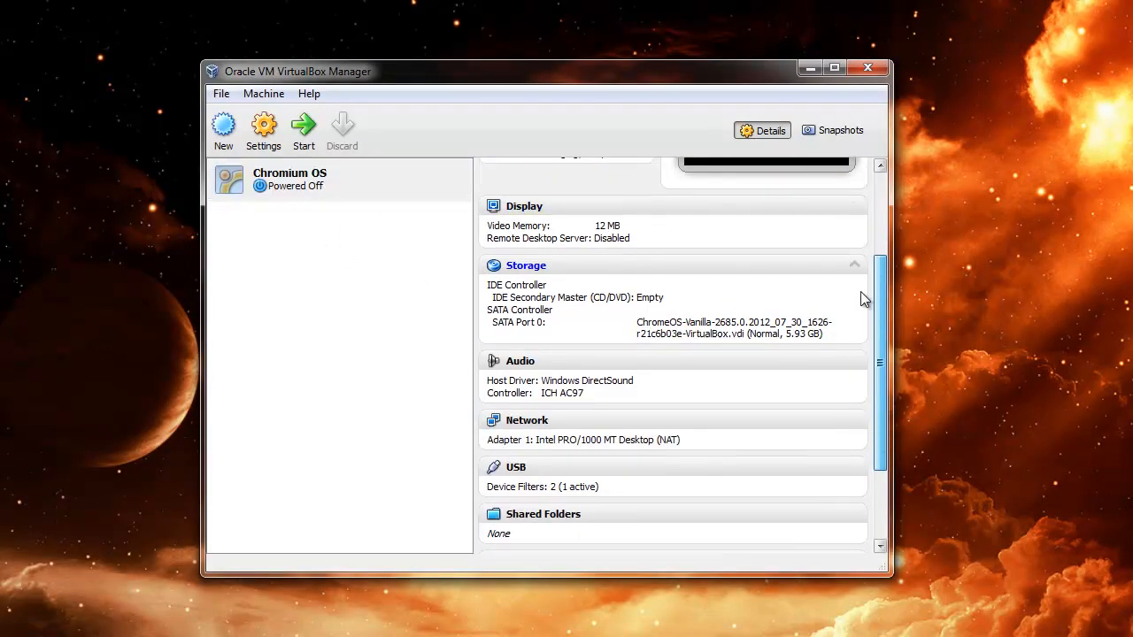
scroll(down, 3)
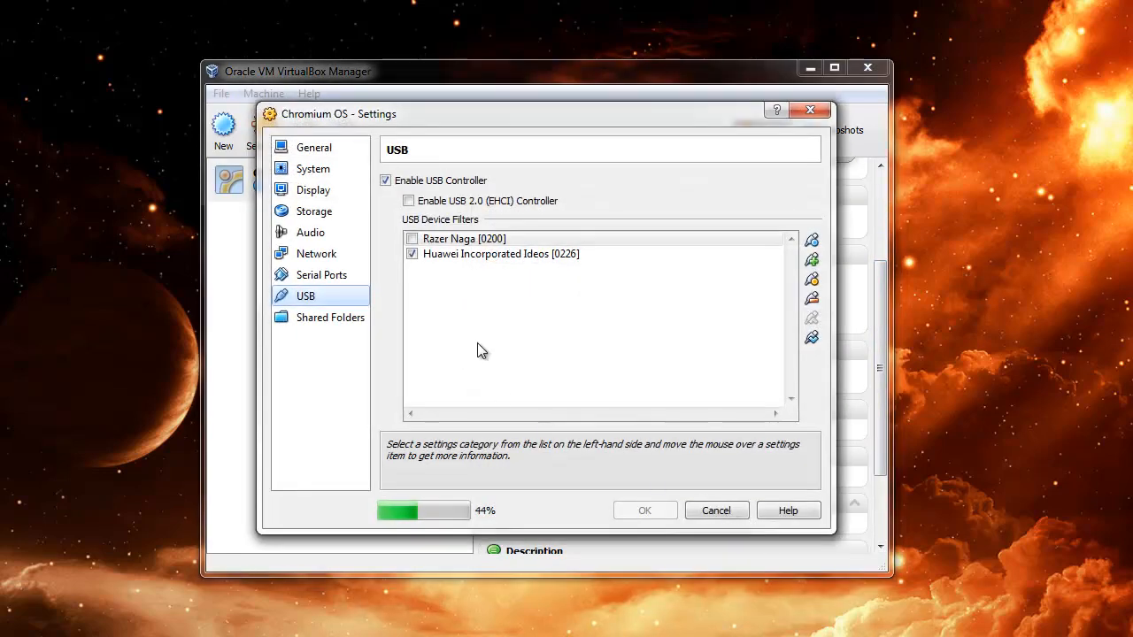
click(411, 239)
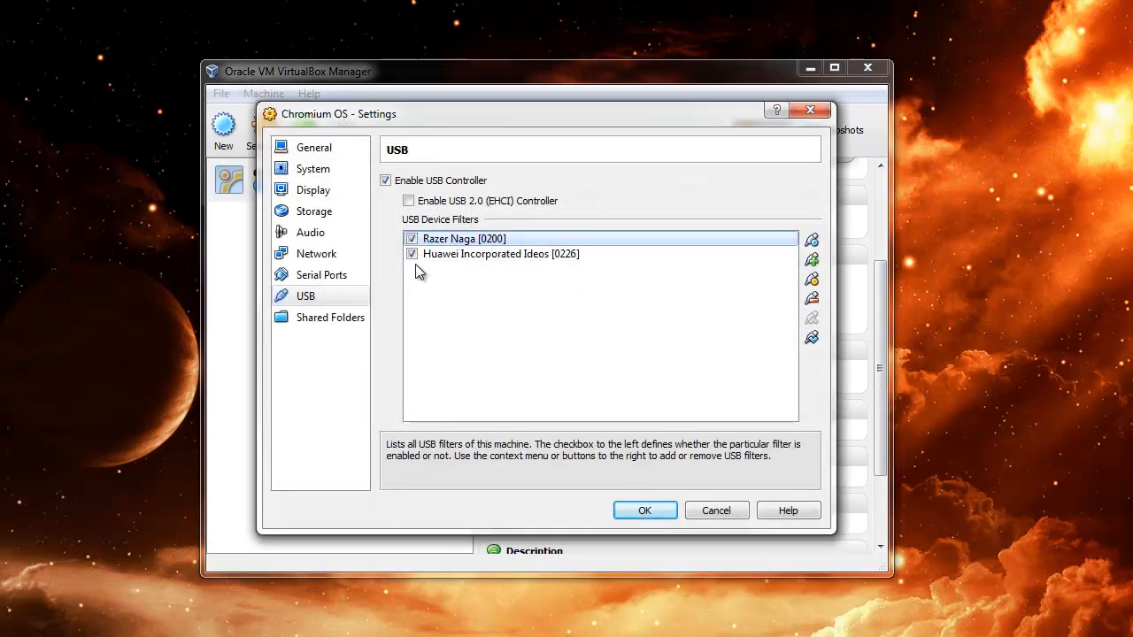
click(411, 254)
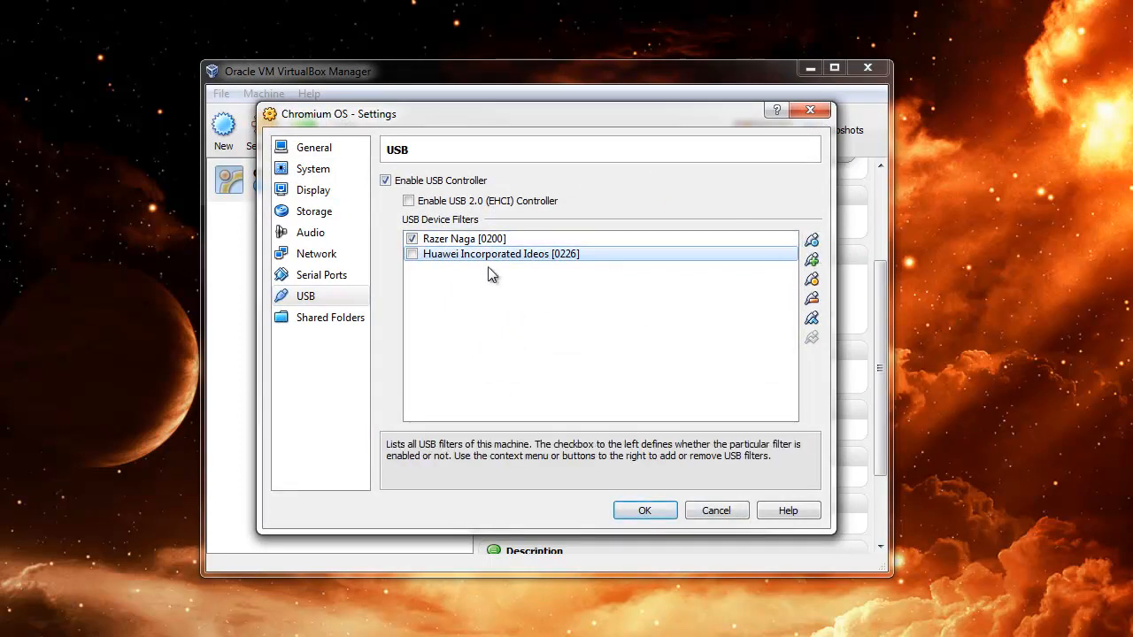
mouse_move(810, 259)
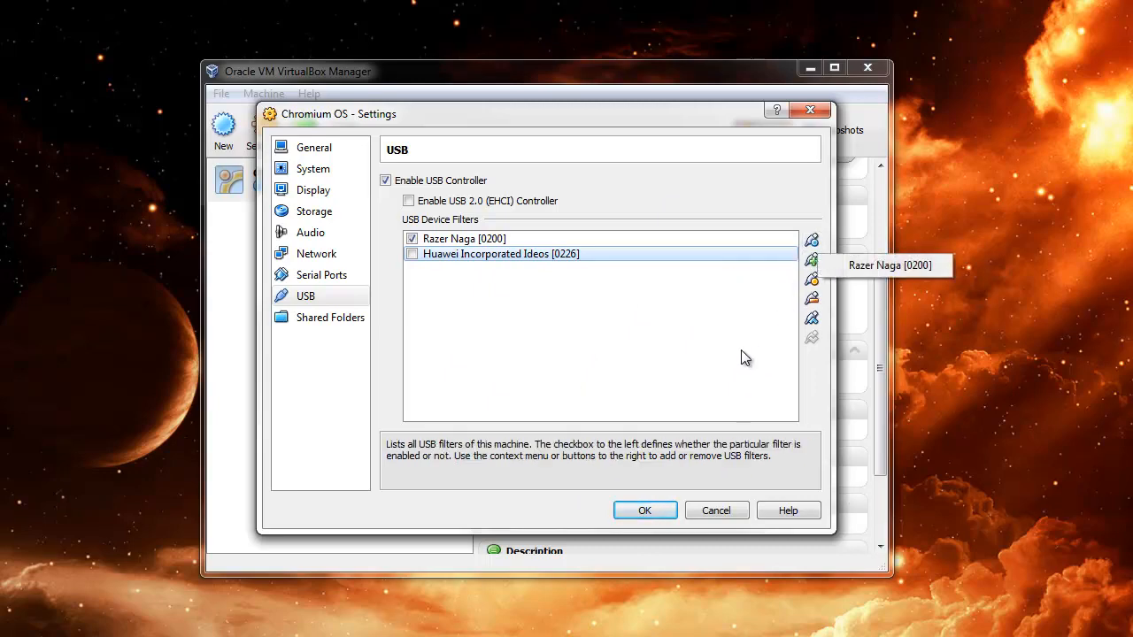
mouse_move(725, 351)
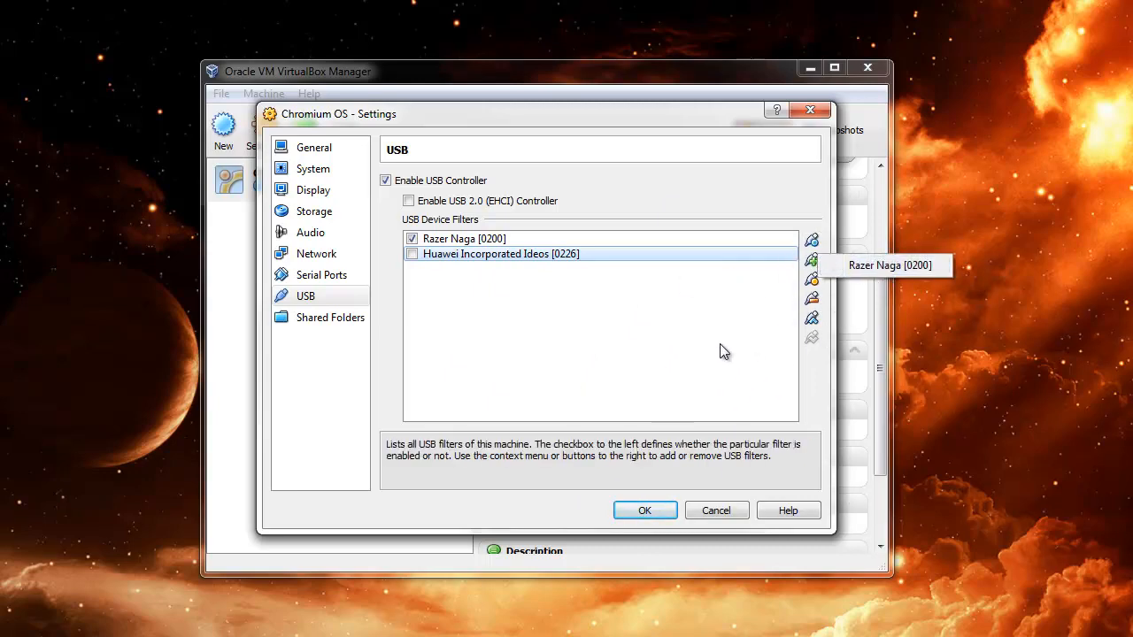
click(644, 510)
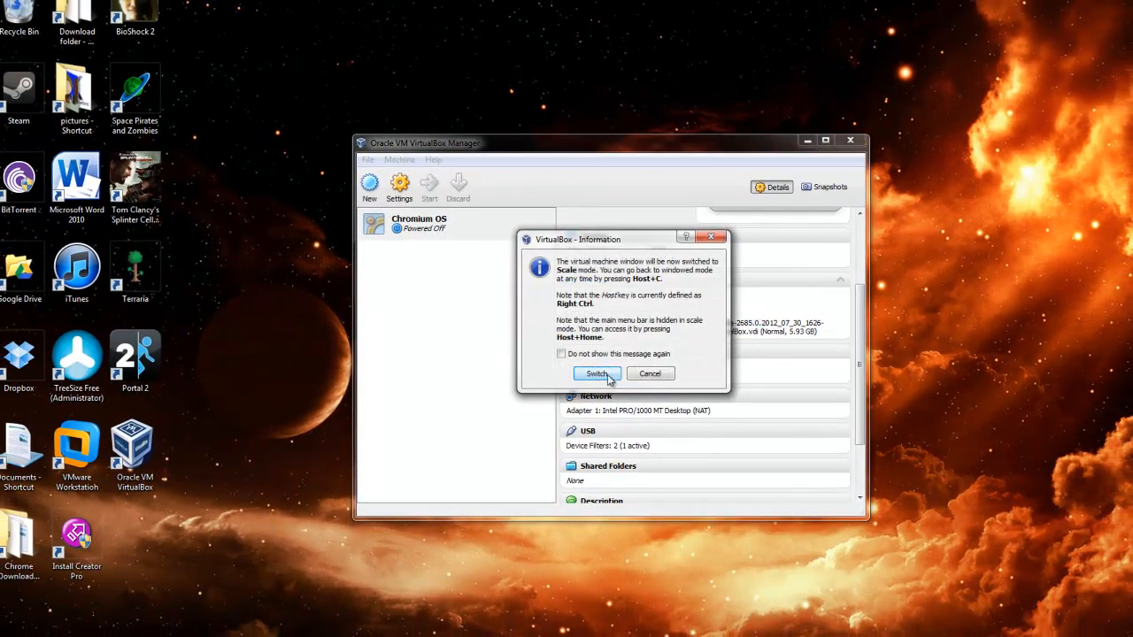
Step: Confirm scale mode, dismiss the mouse notice, and enter the password on the login screen
click(596, 373)
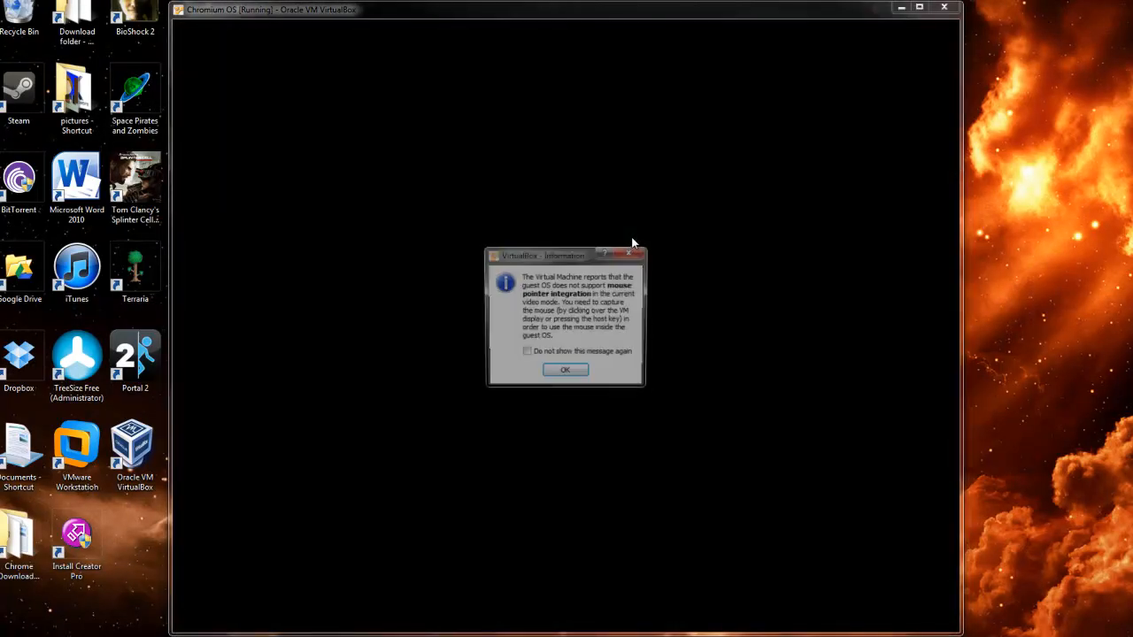
click(565, 369)
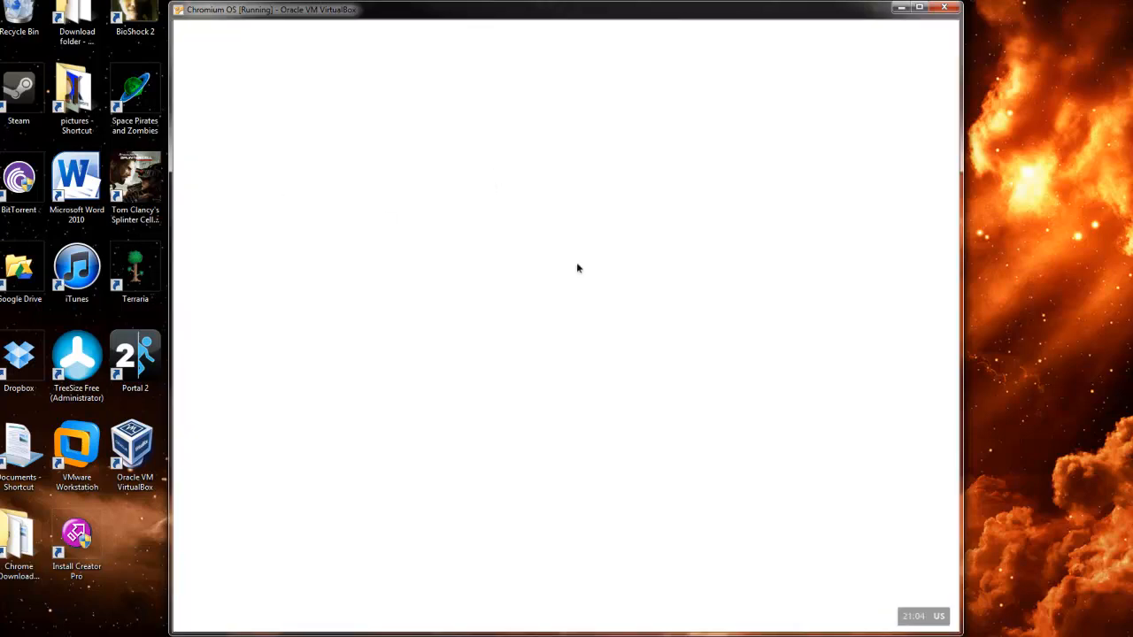
mouse_move(927, 344)
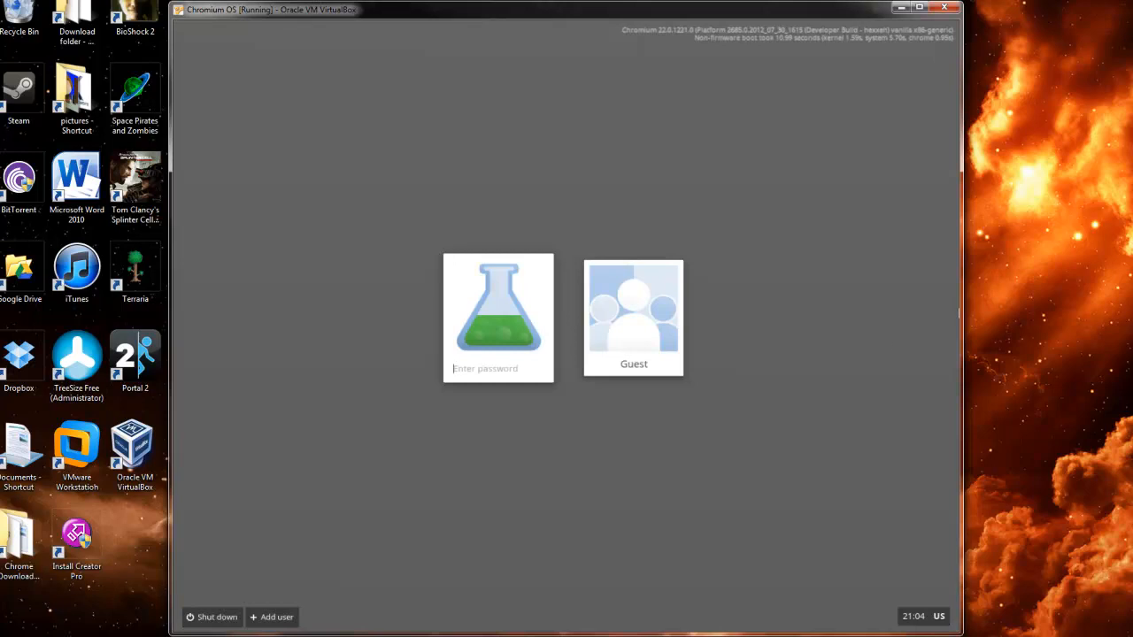
mouse_move(842, 355)
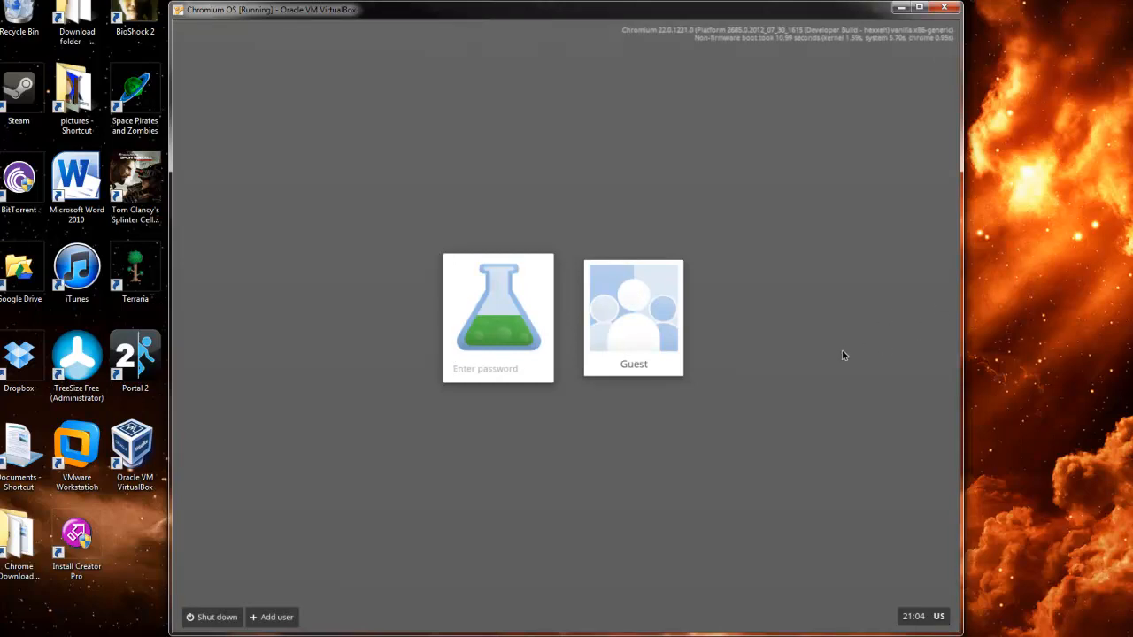
click(497, 368)
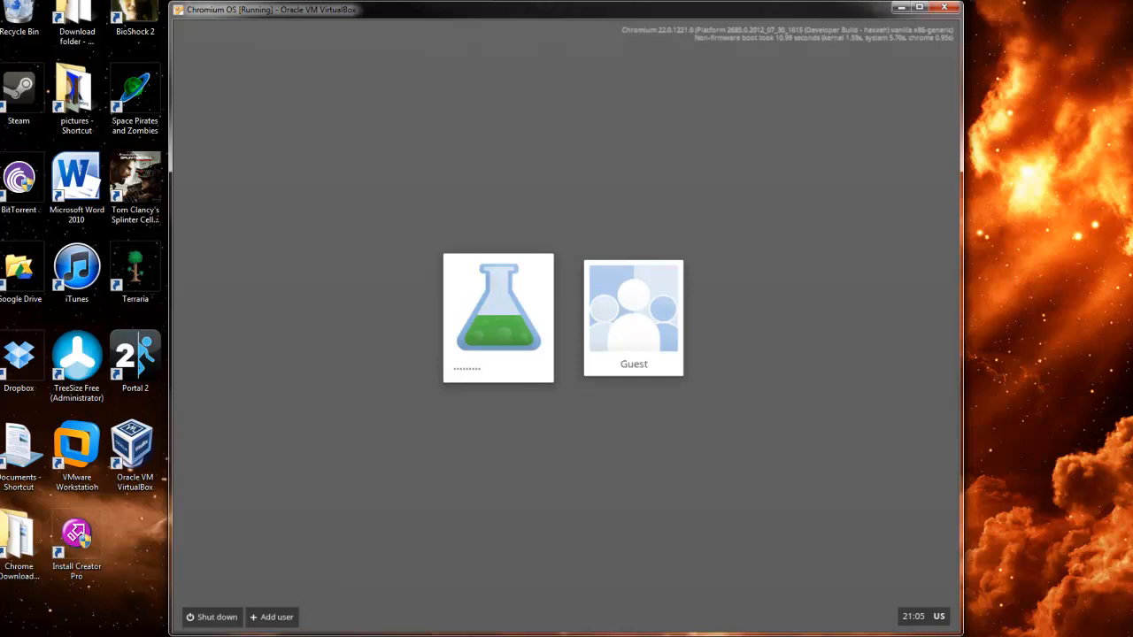
mouse_move(789, 329)
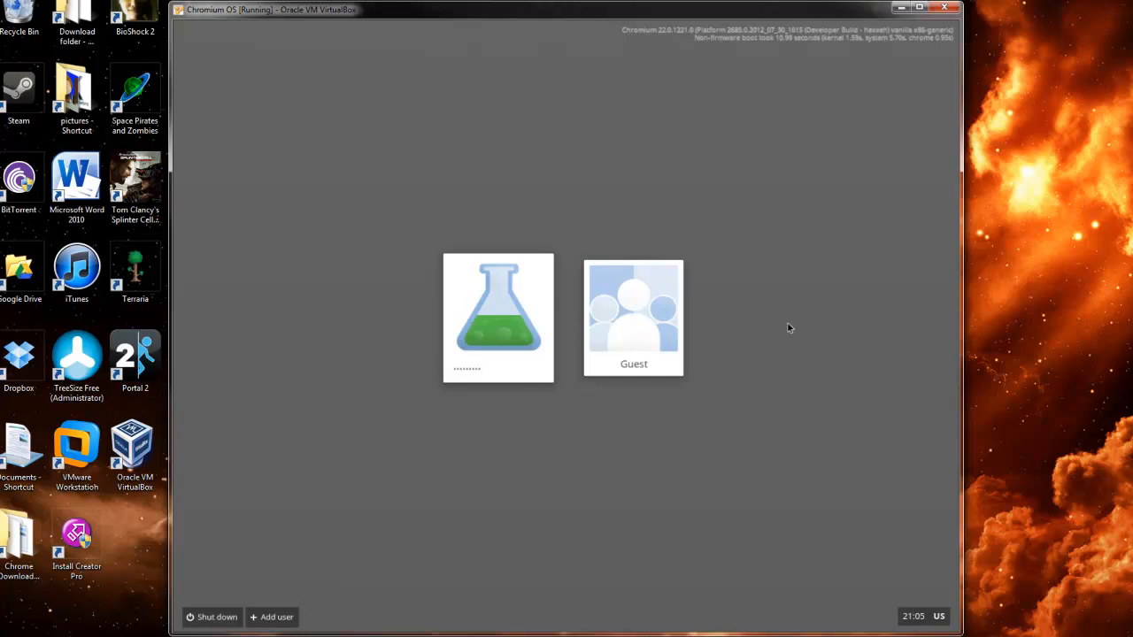
click(633, 317)
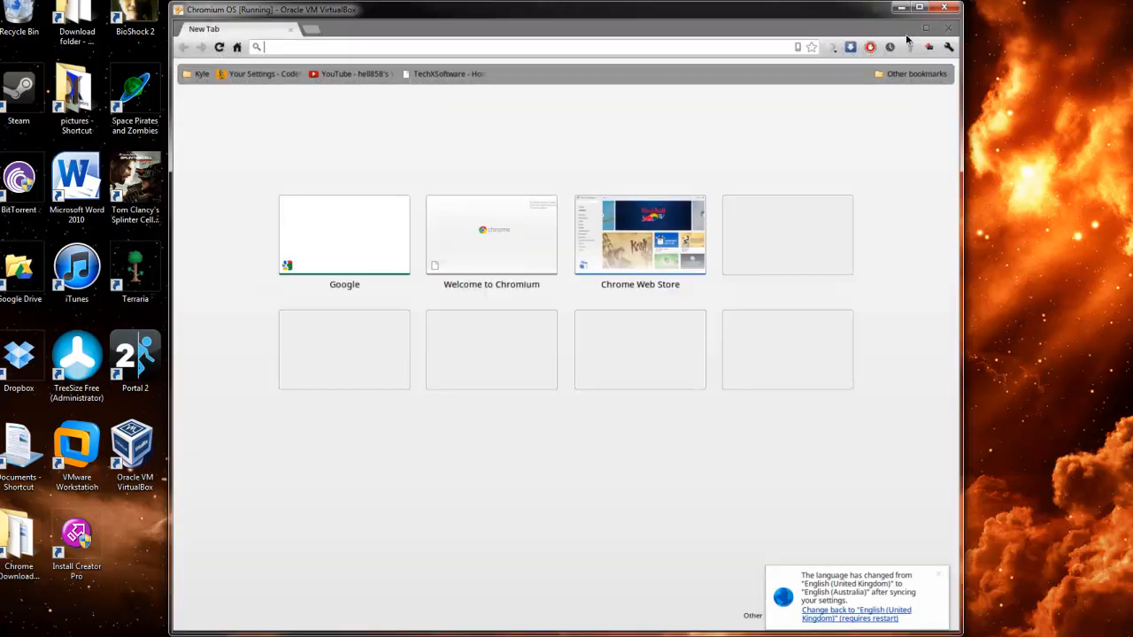
mouse_move(869, 24)
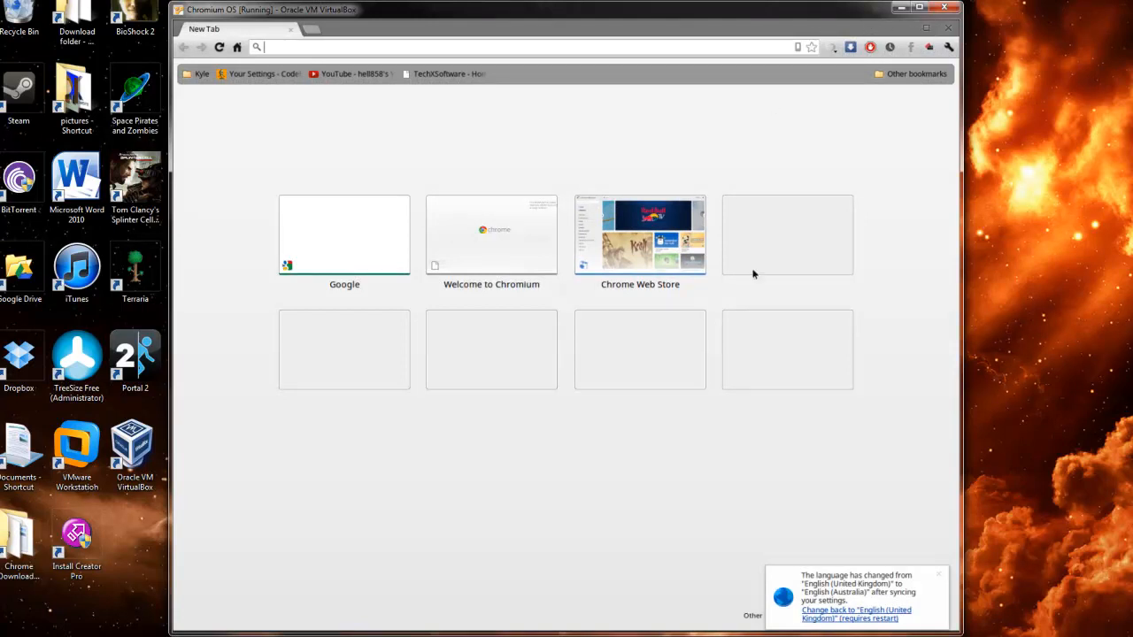
mouse_move(928, 47)
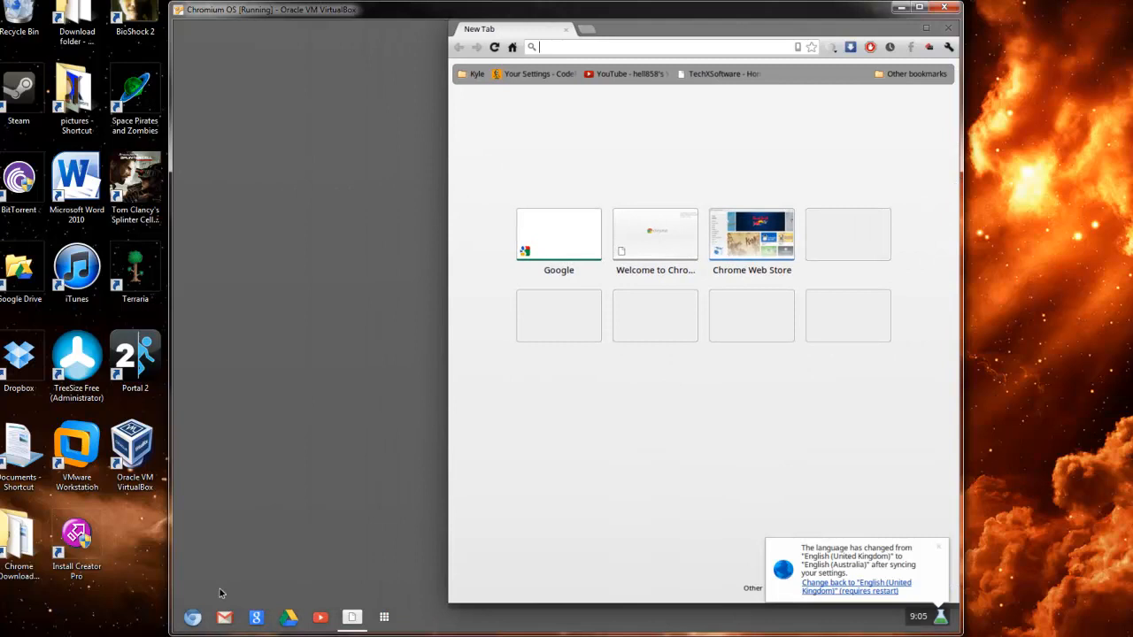
mouse_move(224, 617)
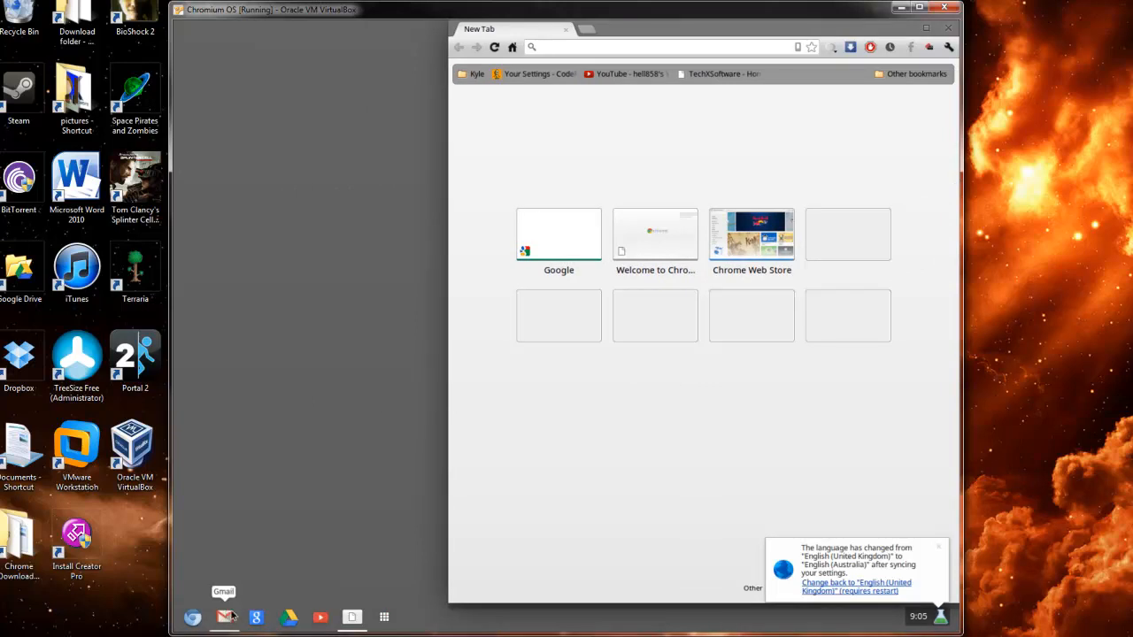
mouse_move(256, 617)
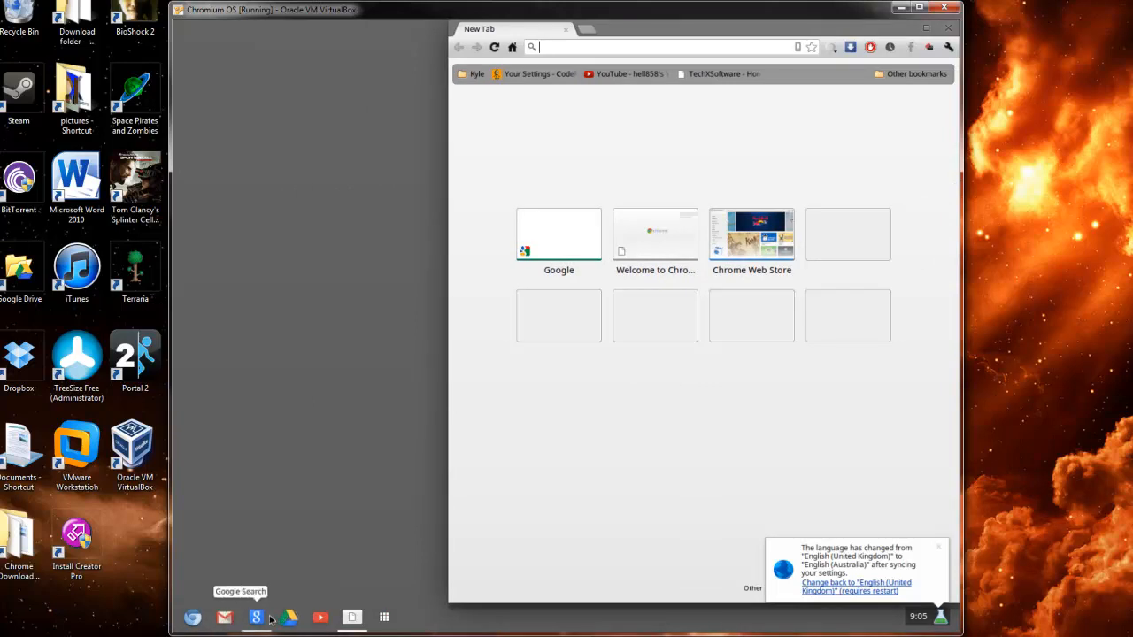
Step: Launch Google Search and YouTube from the shelf, then open and close an extra tab
click(256, 617)
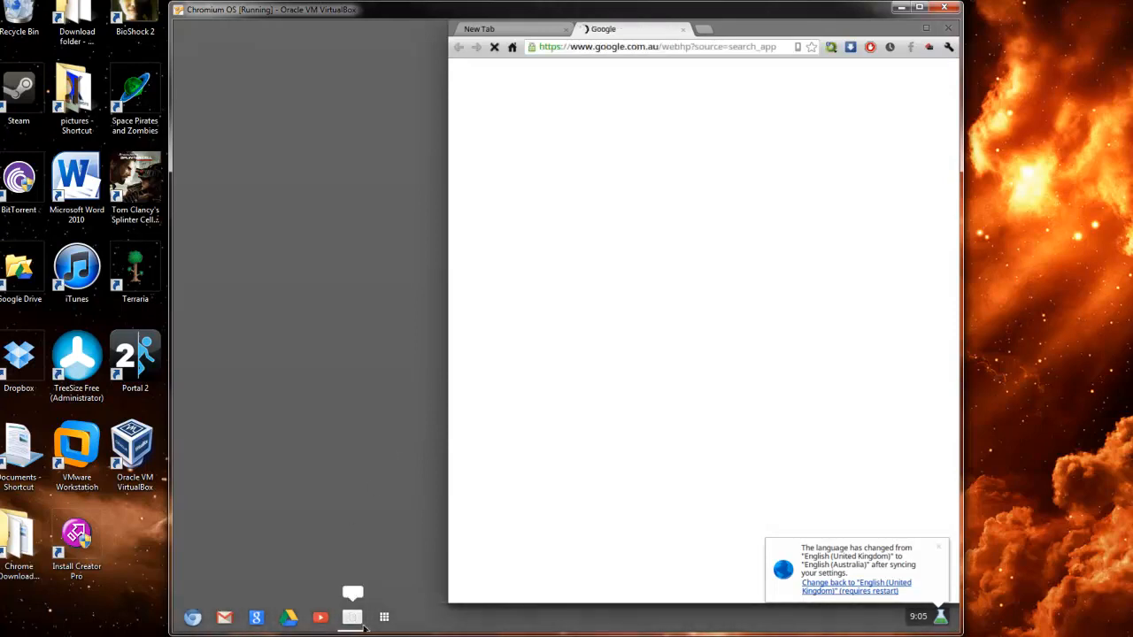
mouse_move(320, 617)
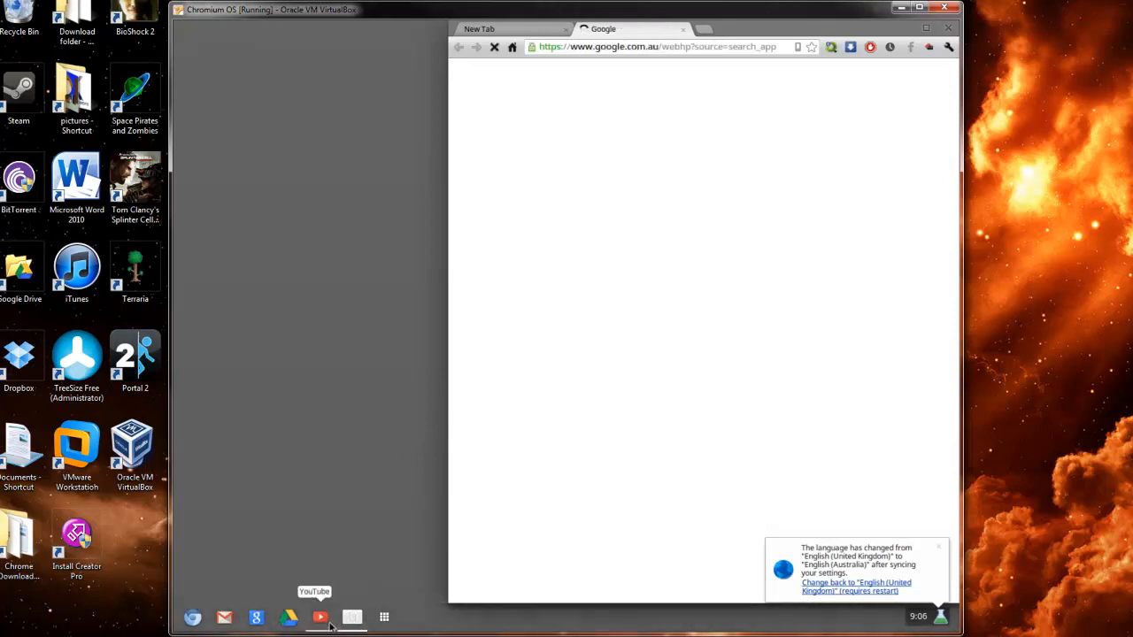
click(320, 617)
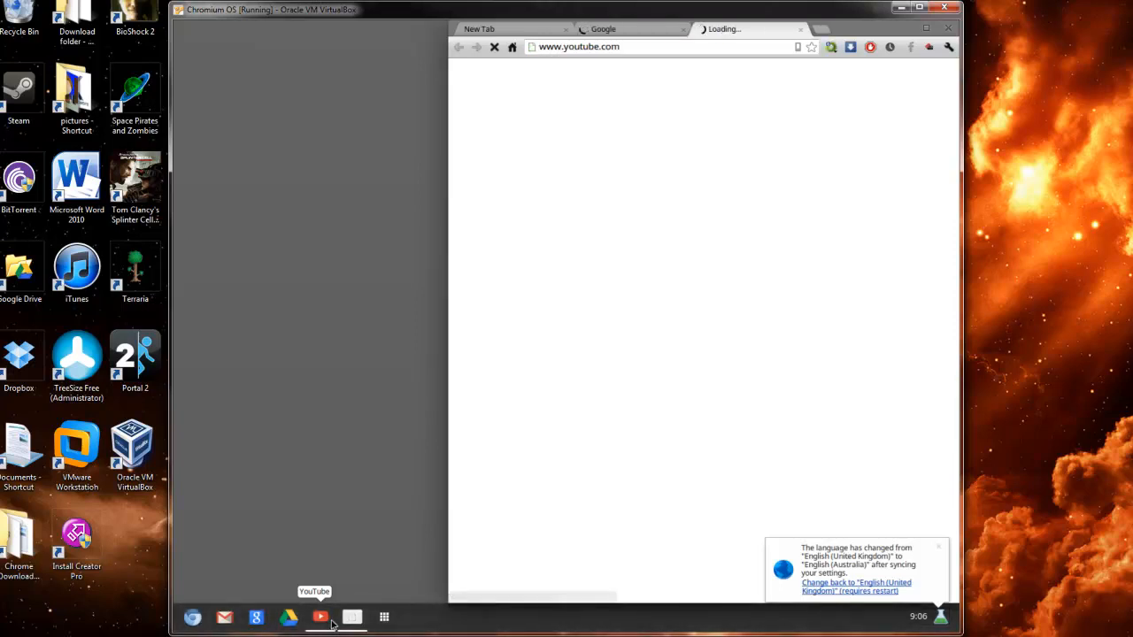
click(384, 617)
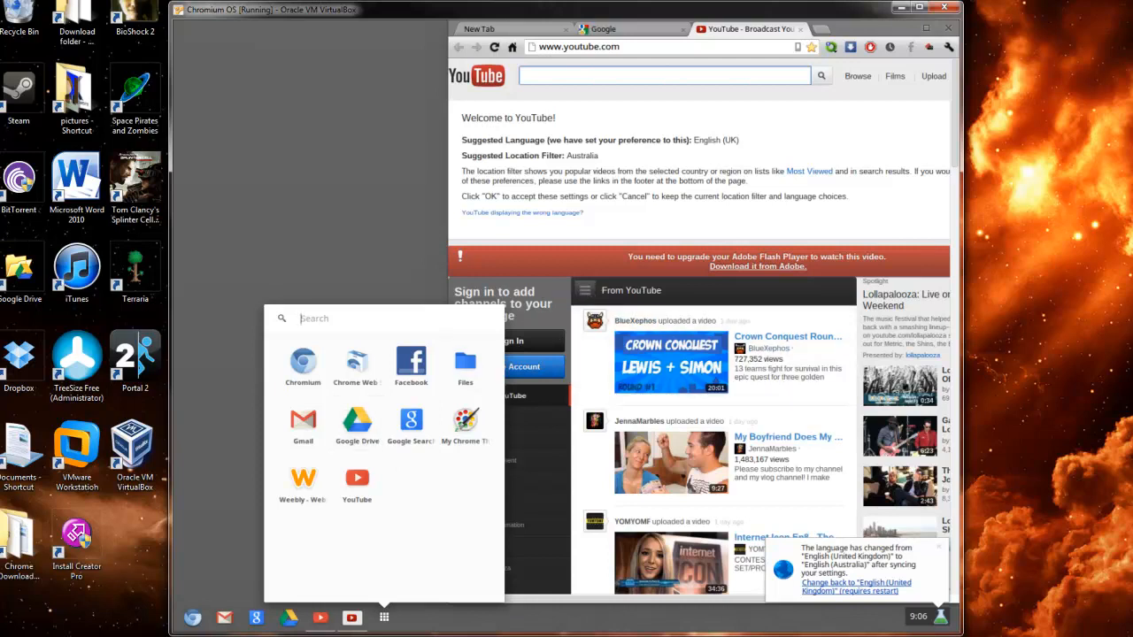
mouse_move(701, 251)
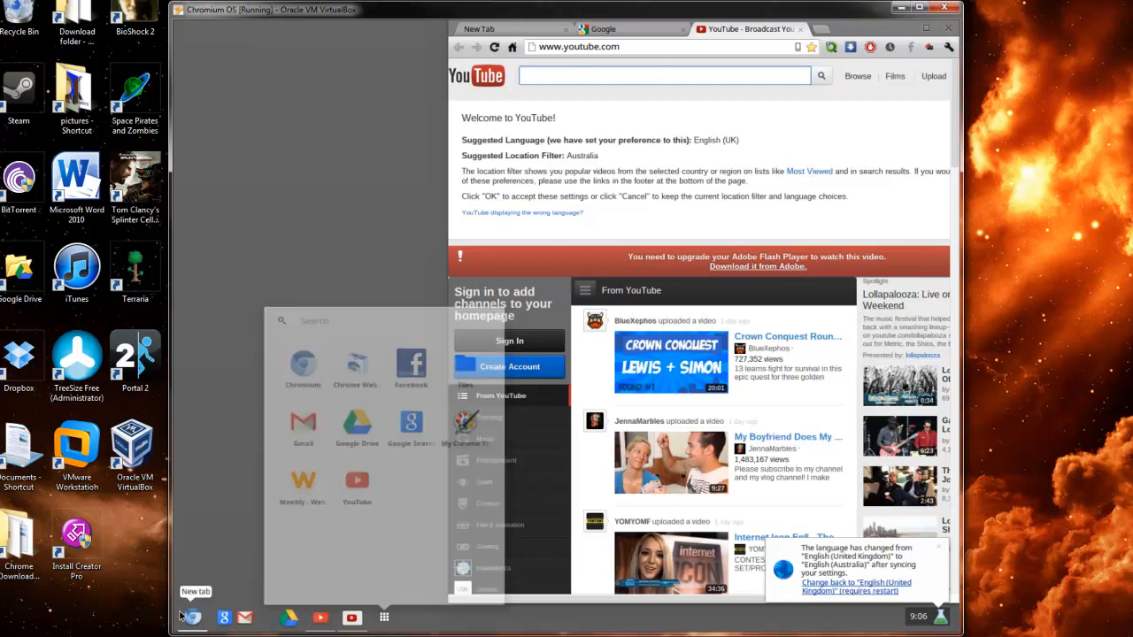
click(192, 617)
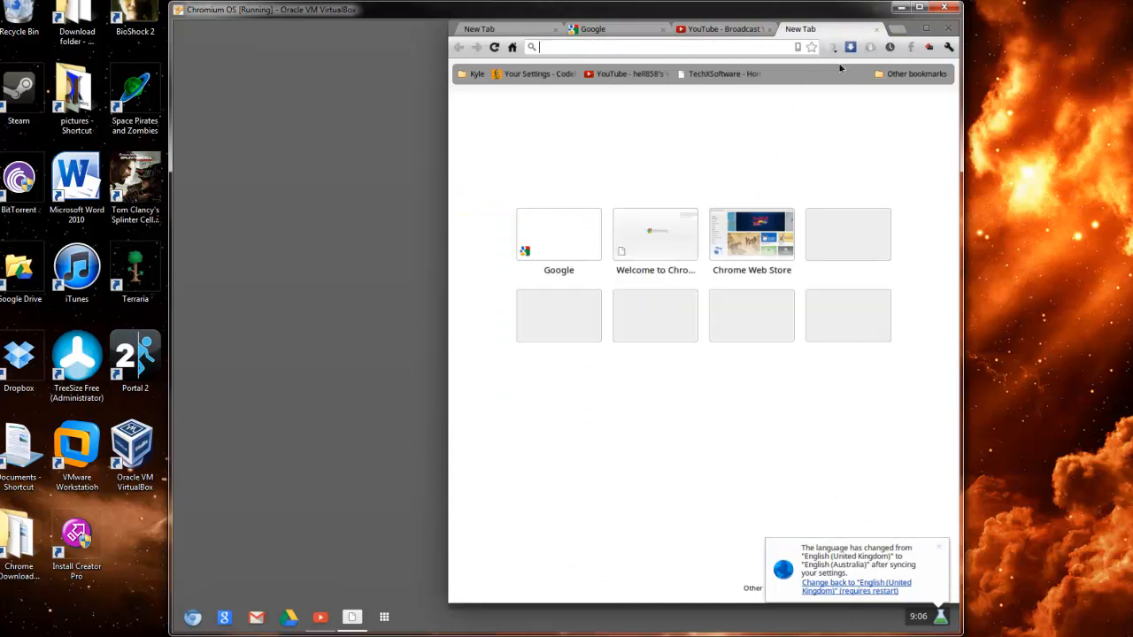
click(724, 29)
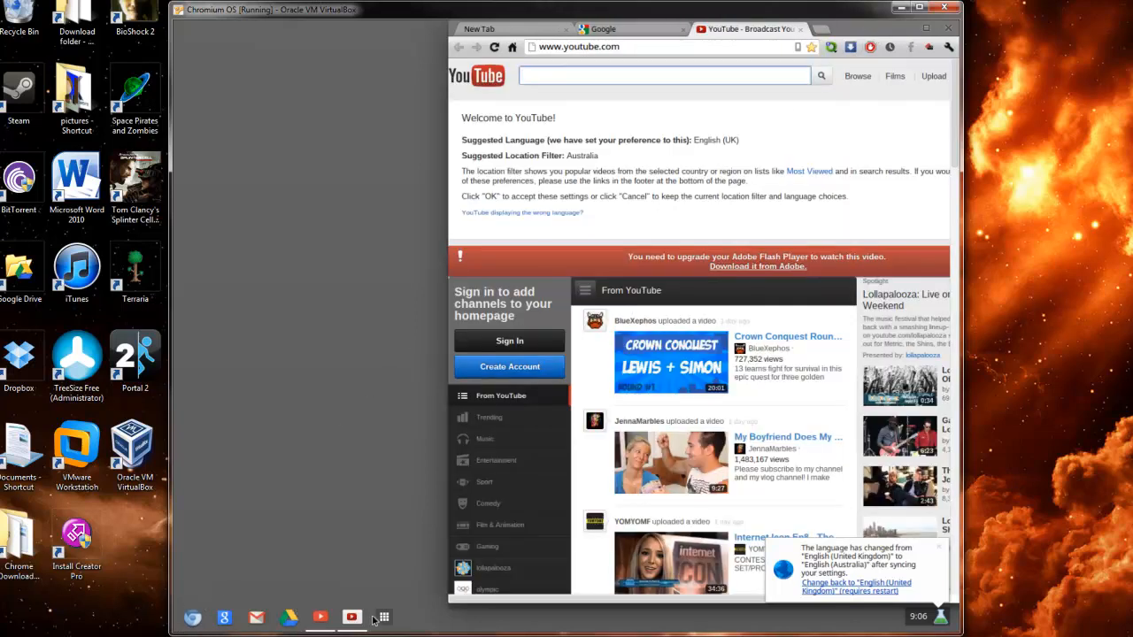
click(384, 617)
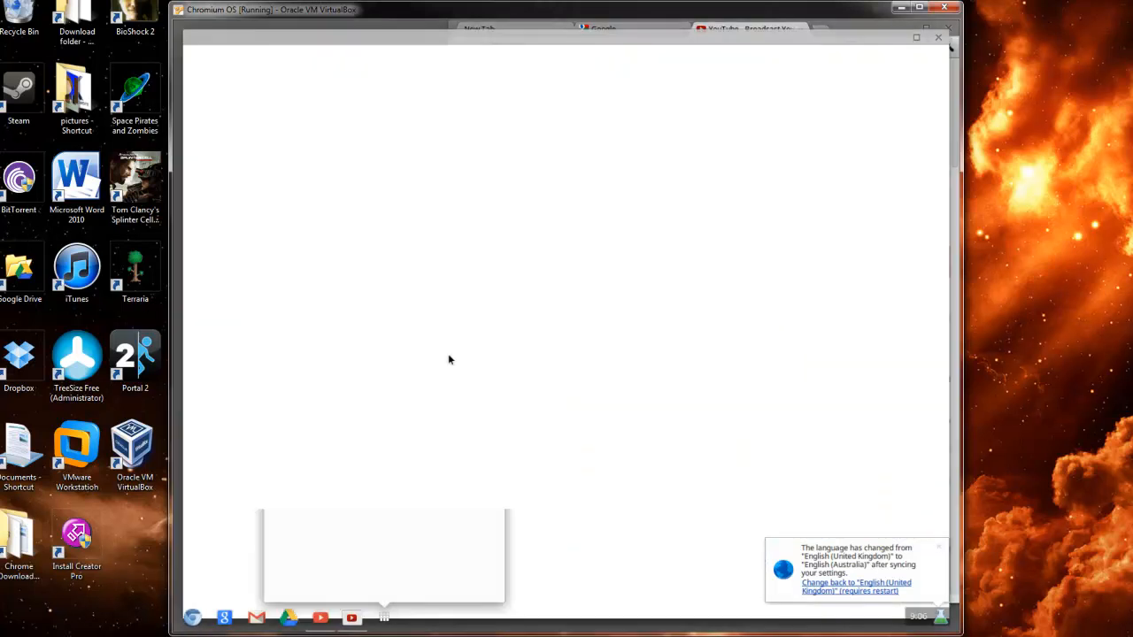
click(384, 617)
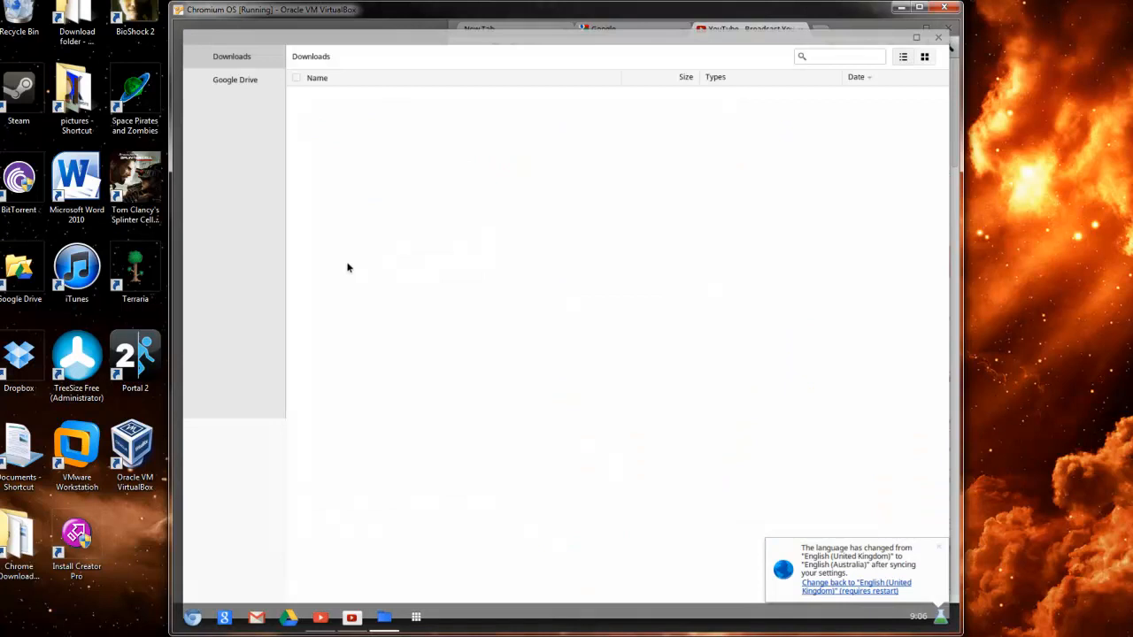
mouse_move(335, 270)
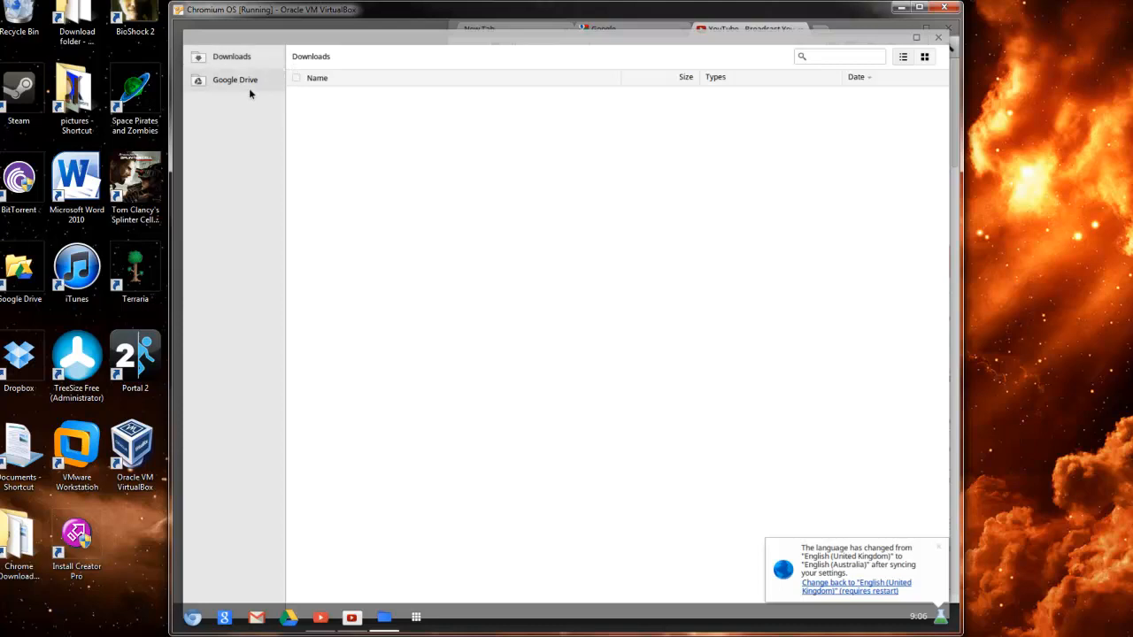
click(234, 80)
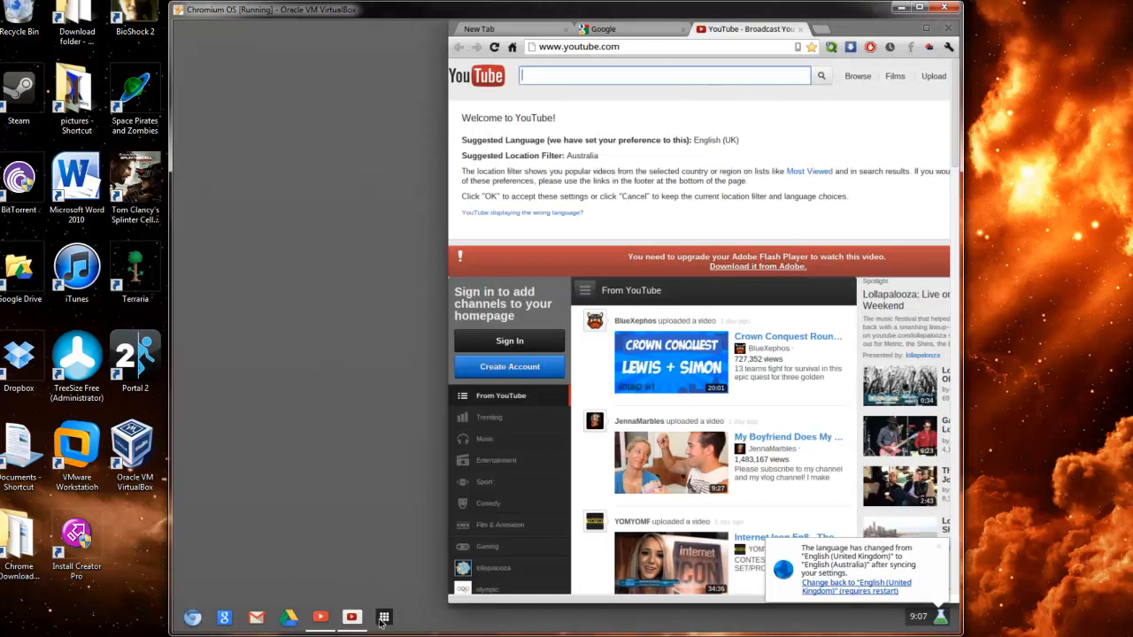
Step: Bring up the app launcher listing installed apps such as Files and Gmail
click(384, 617)
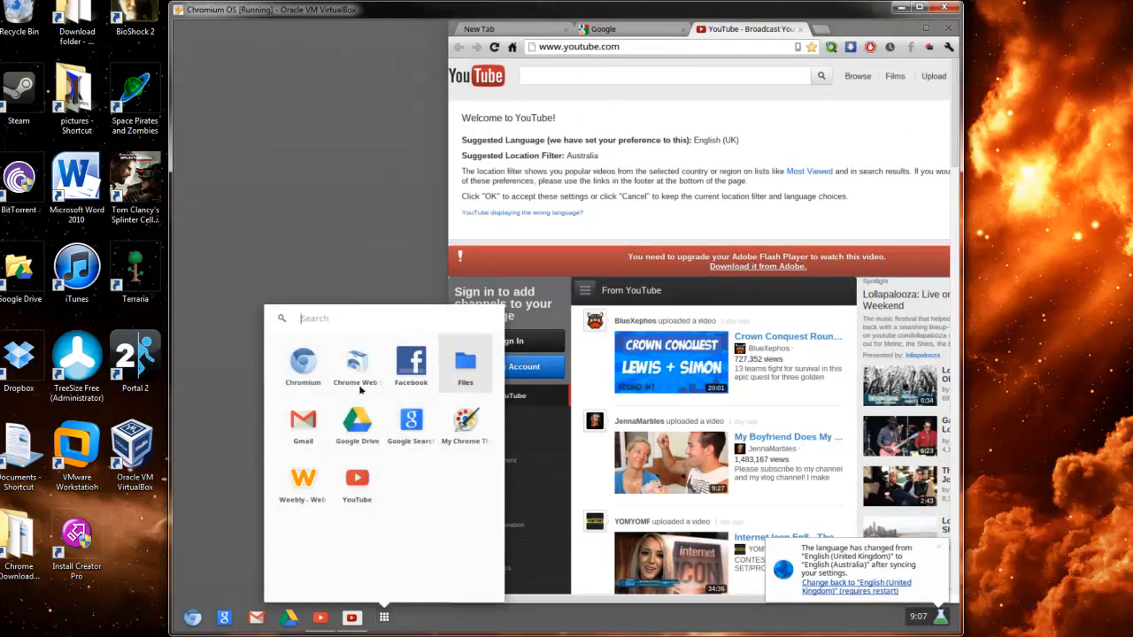
mouse_move(441, 520)
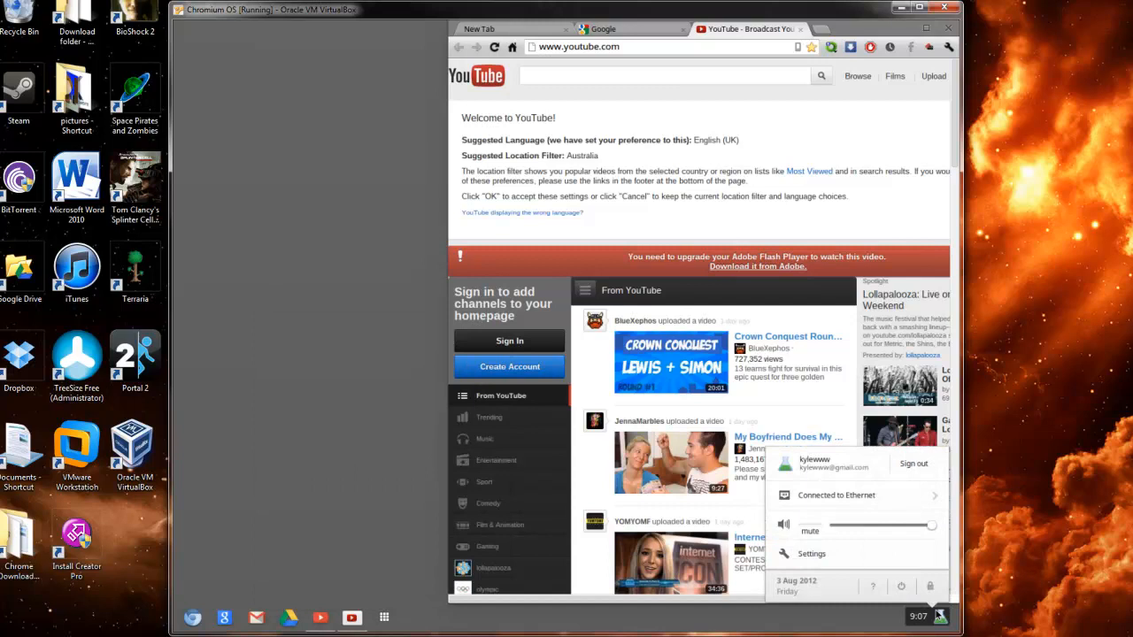
mouse_move(869, 582)
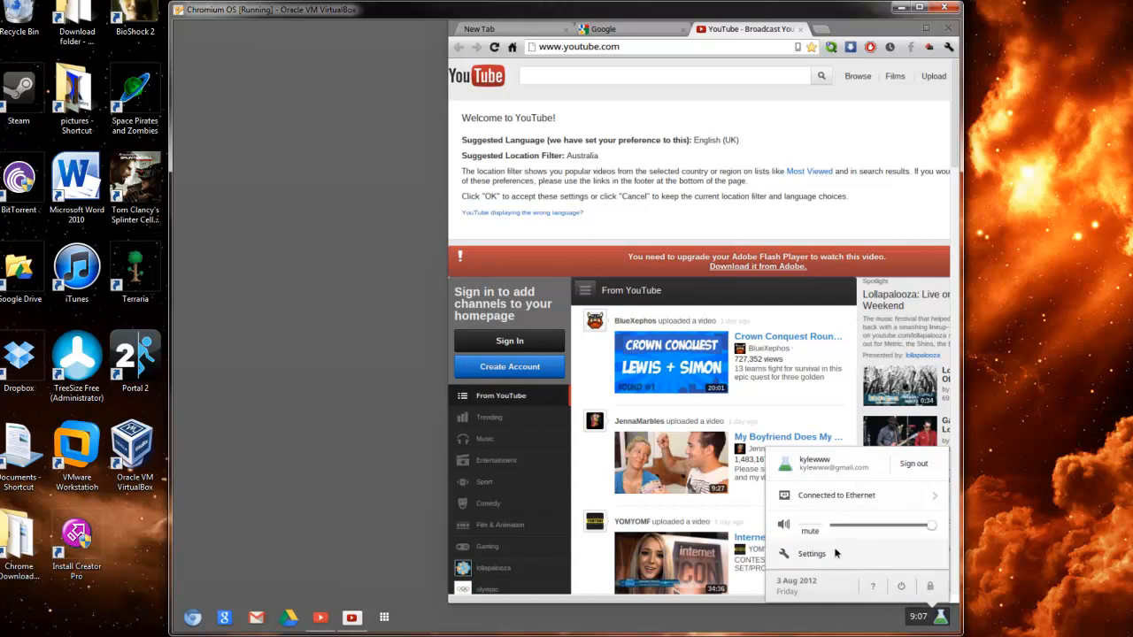
mouse_move(800, 540)
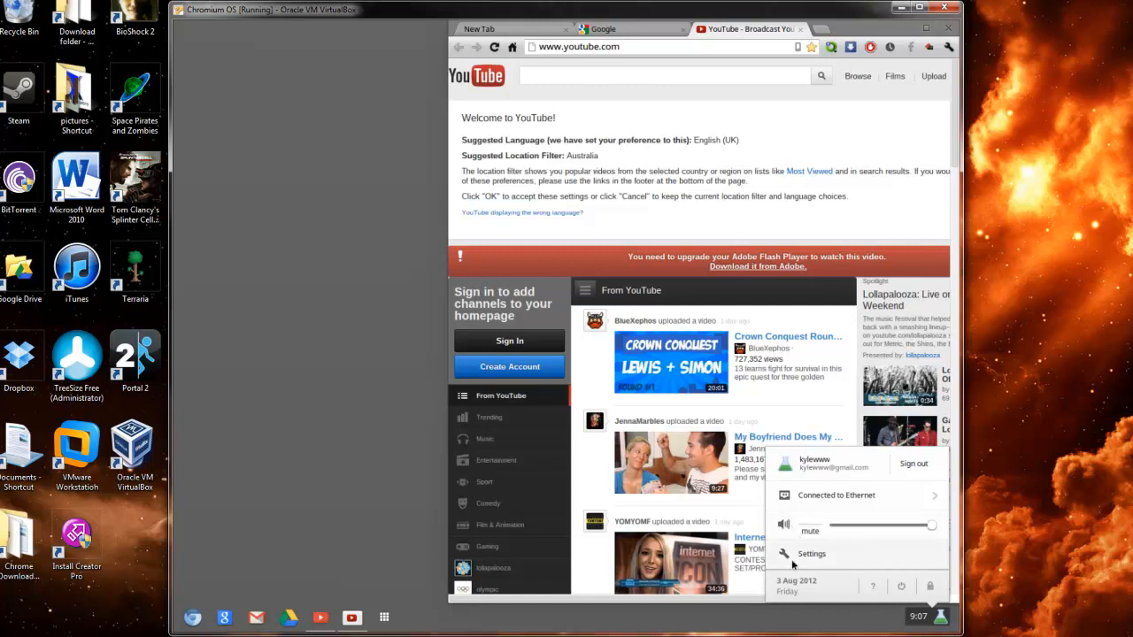
Step: Open the Chromium OS settings page from the status menu, then close its tab
click(811, 553)
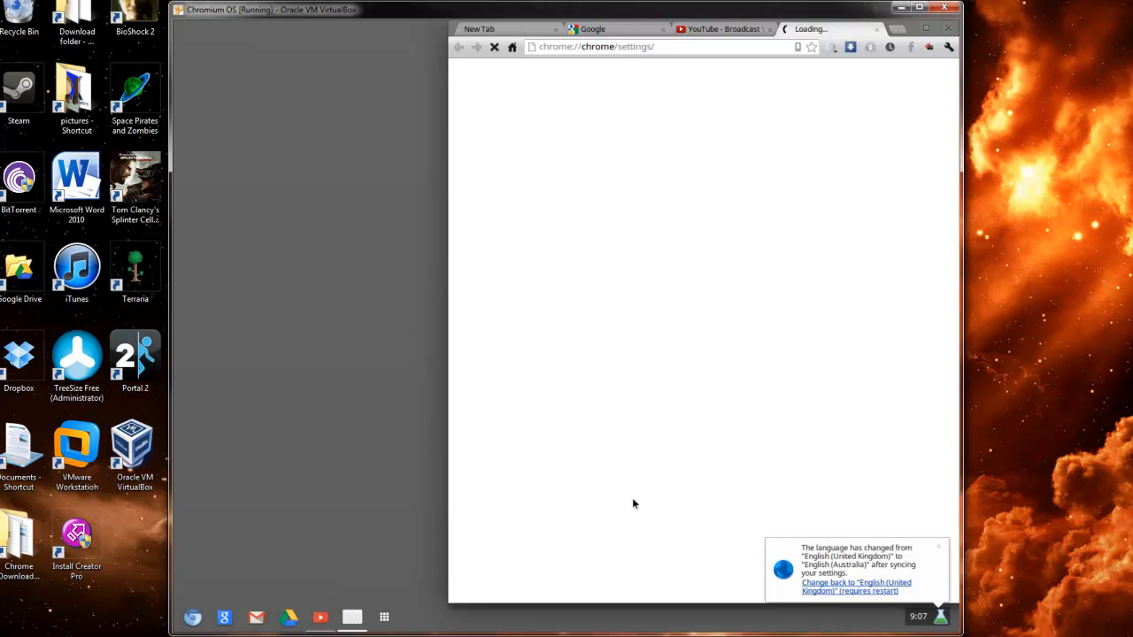
mouse_move(633, 125)
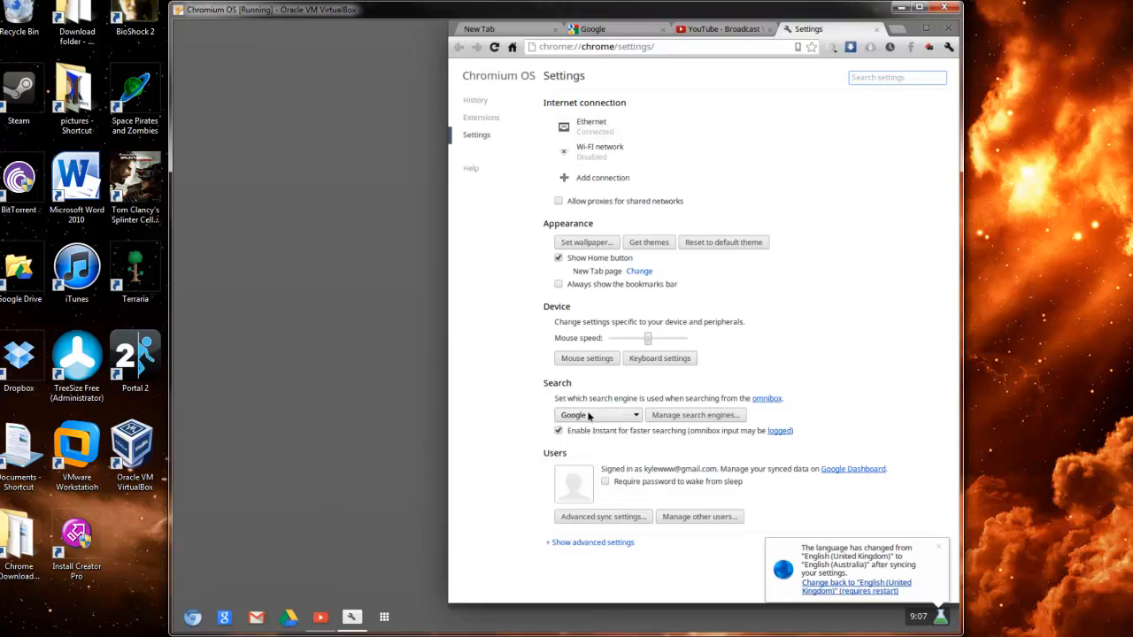
mouse_move(498, 498)
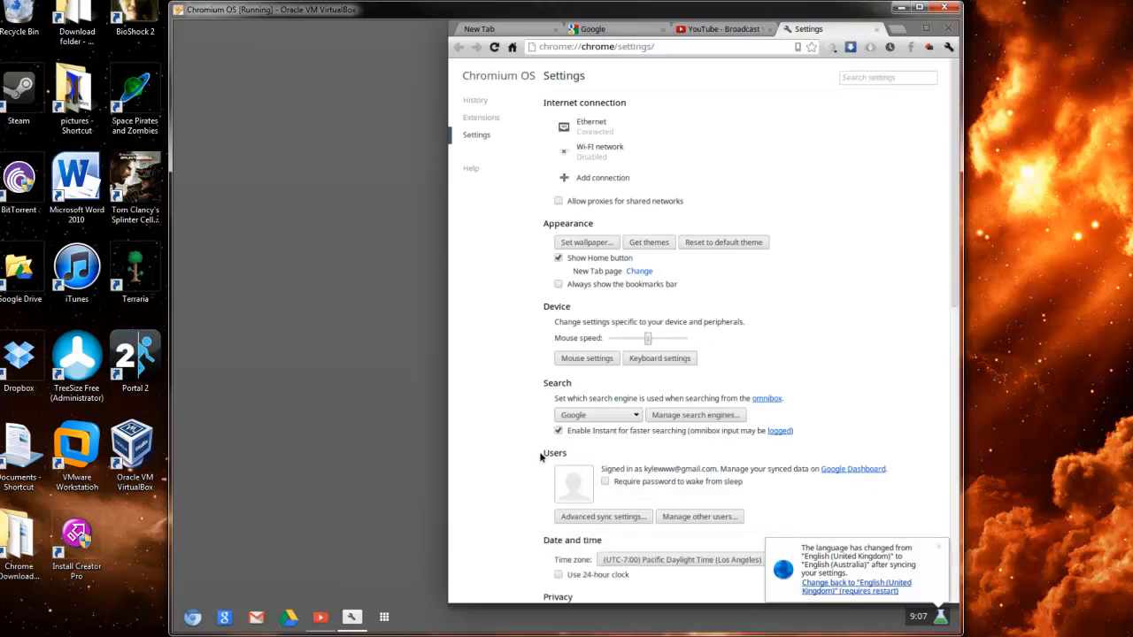
mouse_move(766, 320)
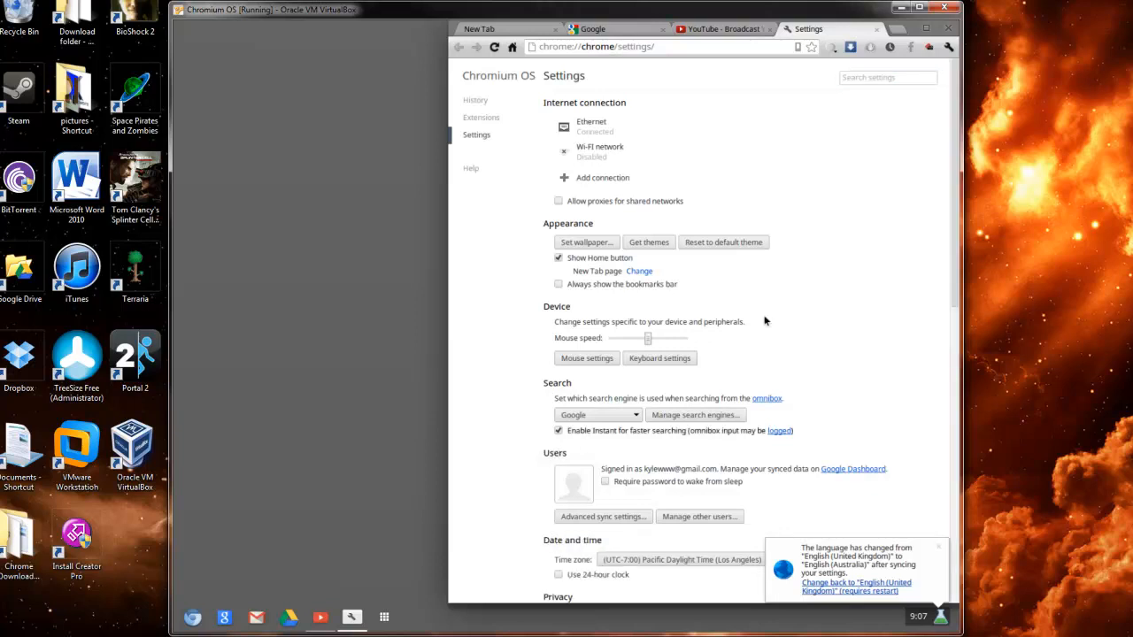
mouse_move(418, 252)
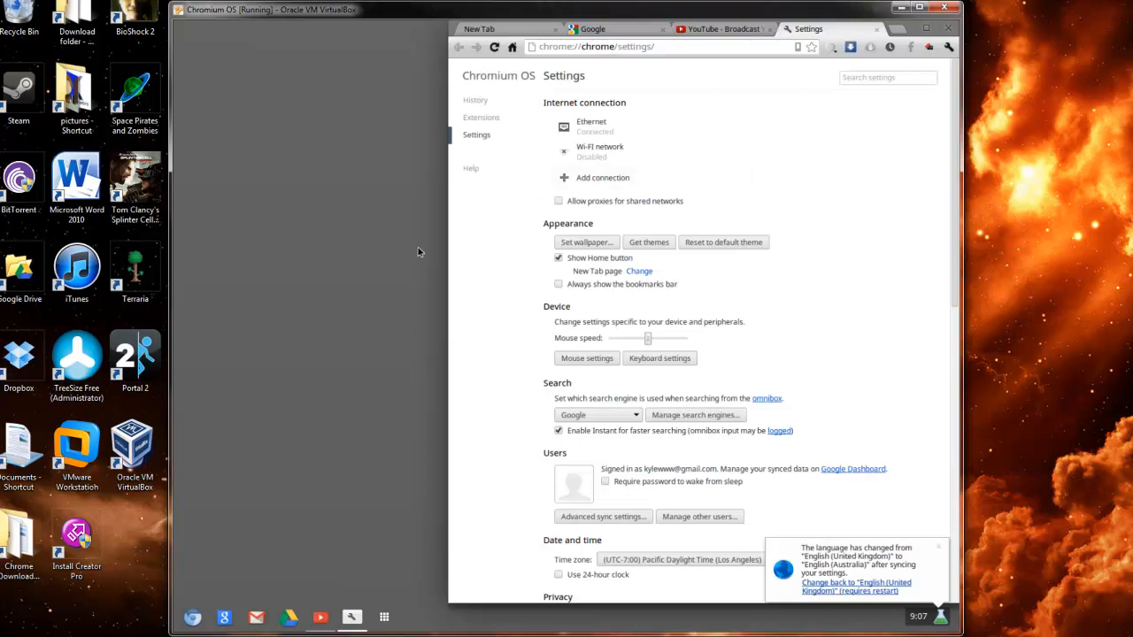
mouse_move(501, 115)
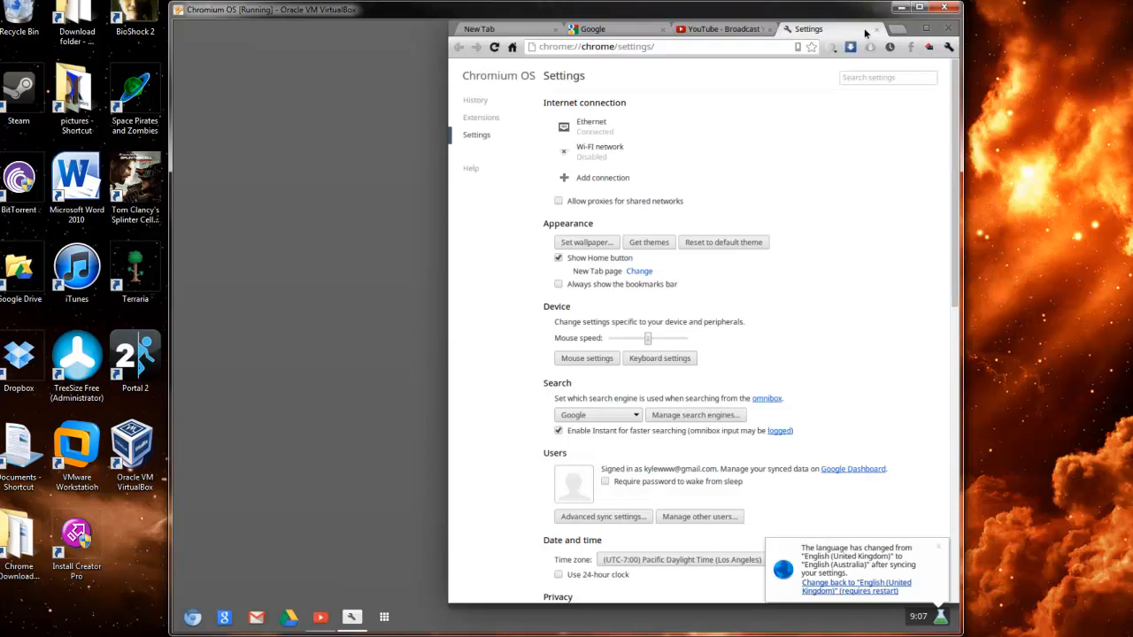
click(721, 28)
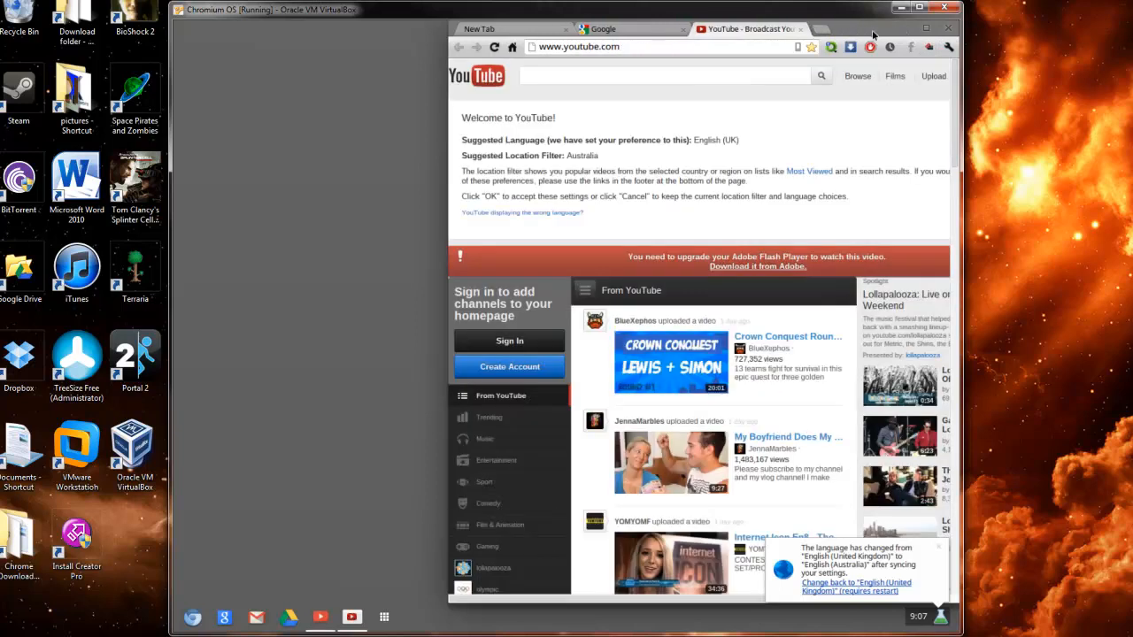
Step: Right-click the empty desktop area to reveal the Set wallpaper option
click(664, 76)
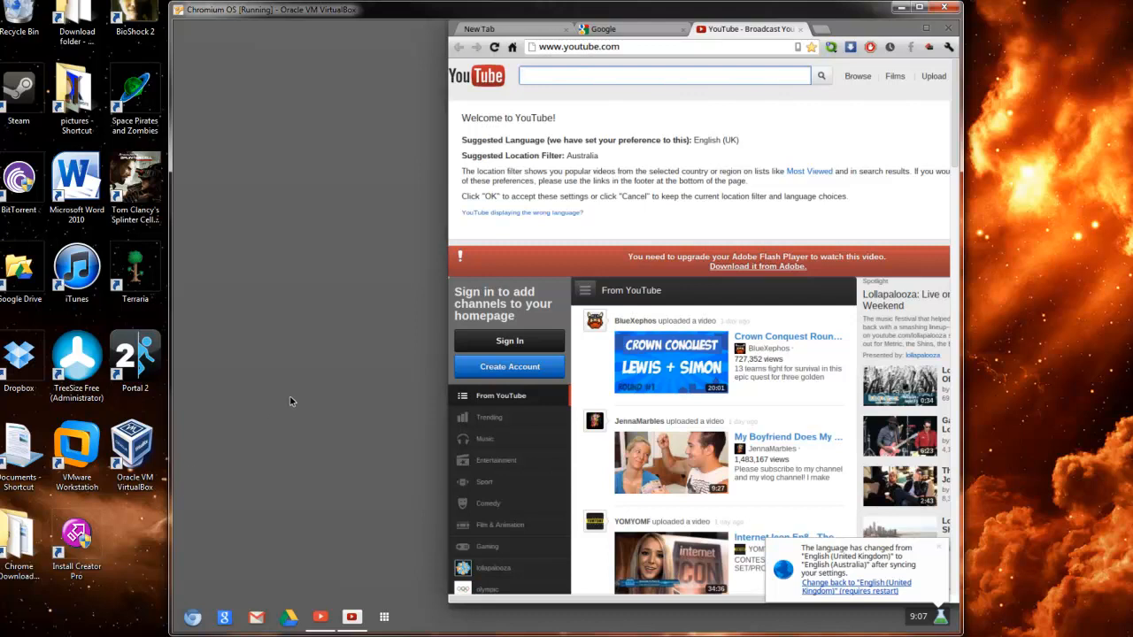
mouse_move(256, 617)
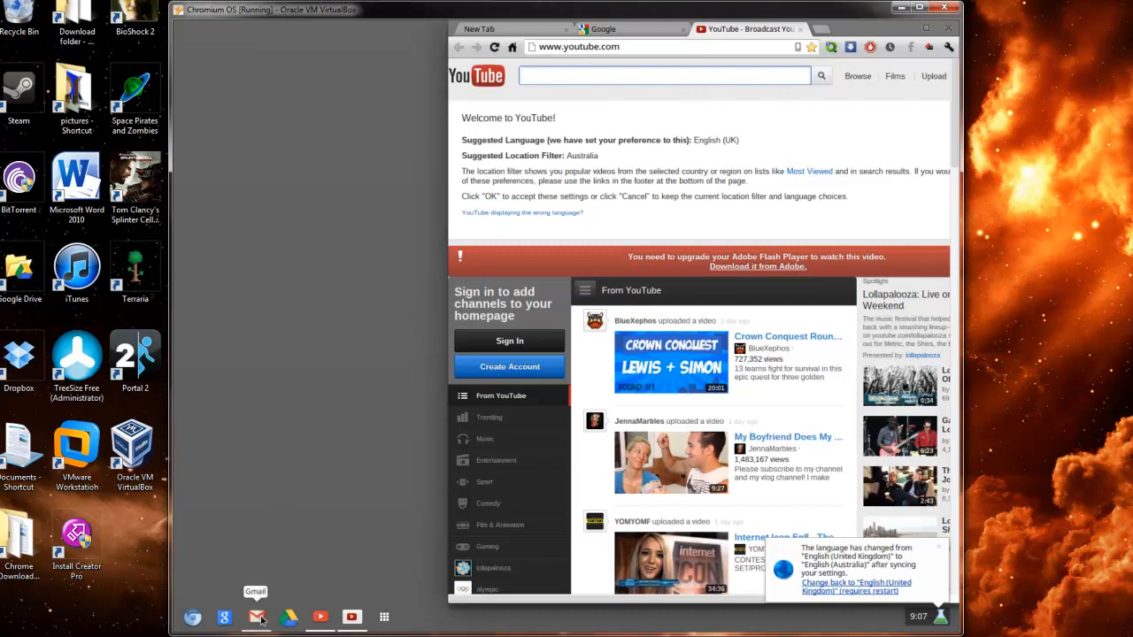
mouse_move(192, 617)
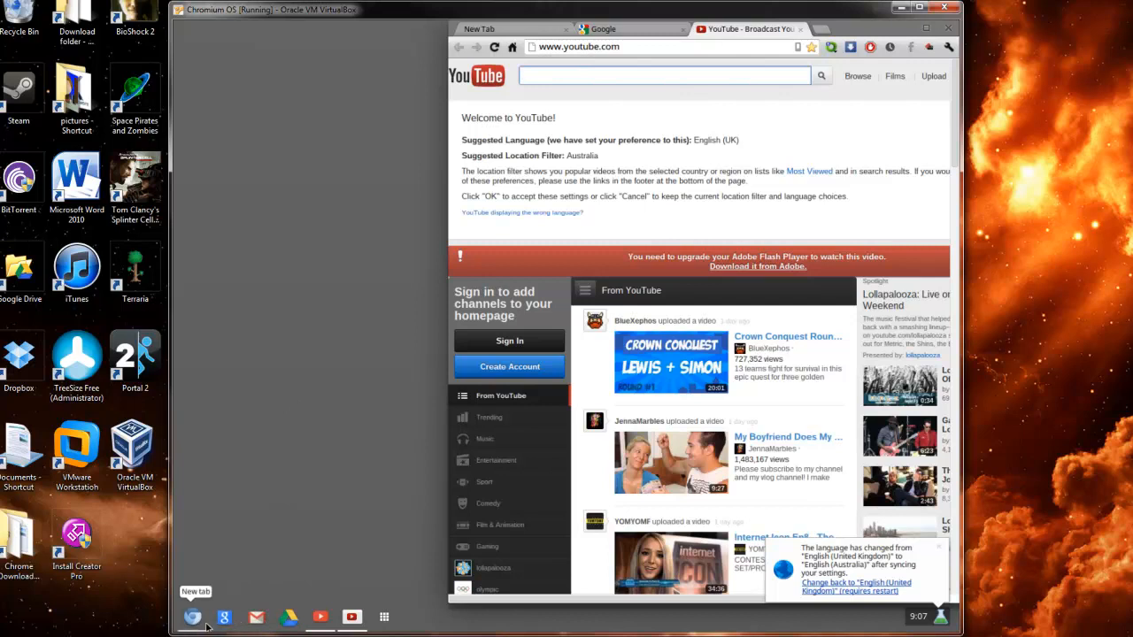
mouse_move(371, 561)
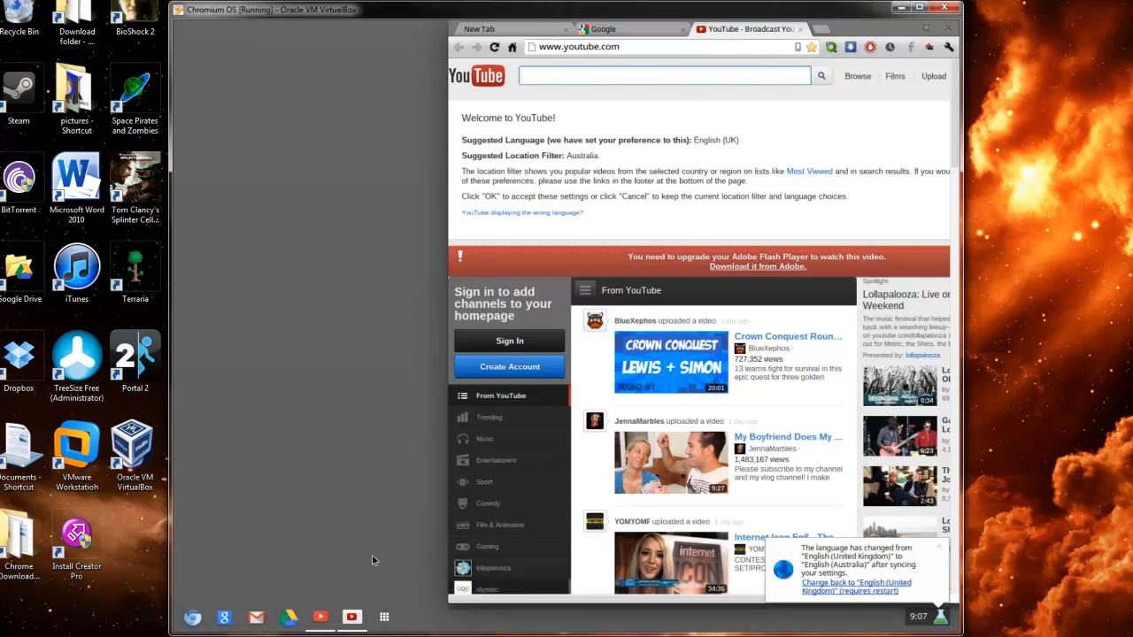
mouse_move(353, 240)
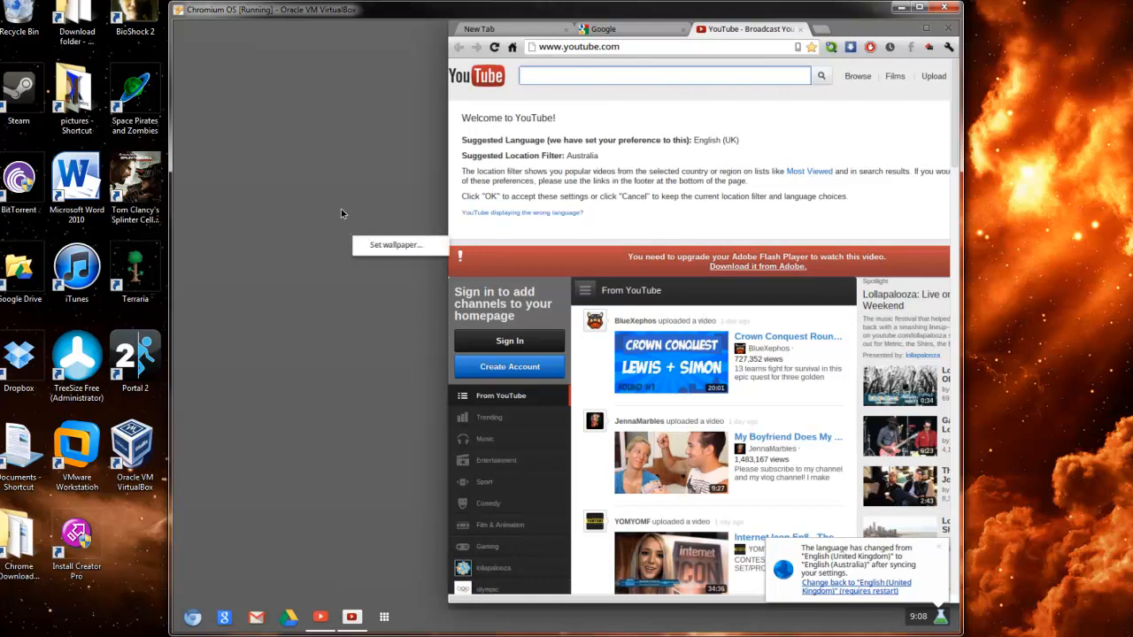
Step: Pick the green grass photo in the wallpaper chooser and confirm it
click(395, 245)
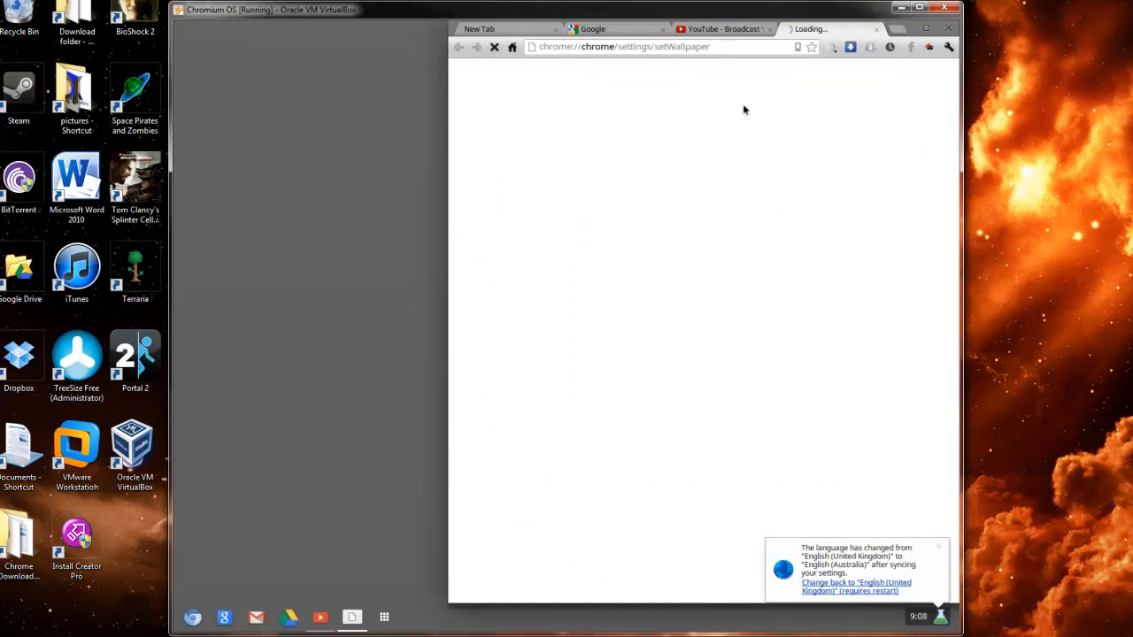
mouse_move(724, 201)
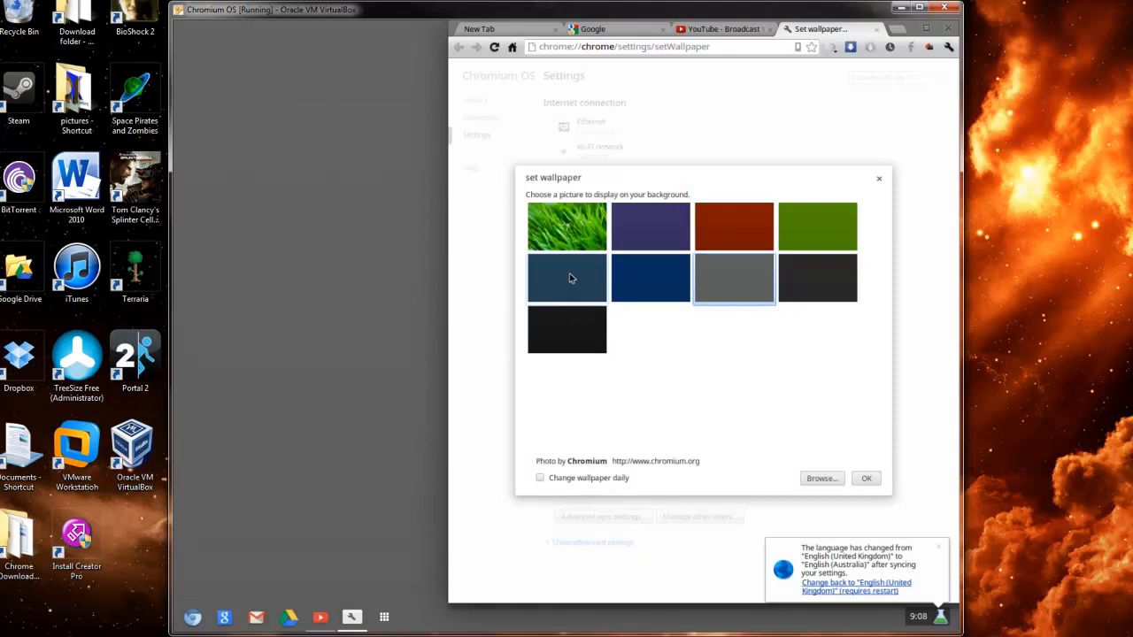
click(567, 227)
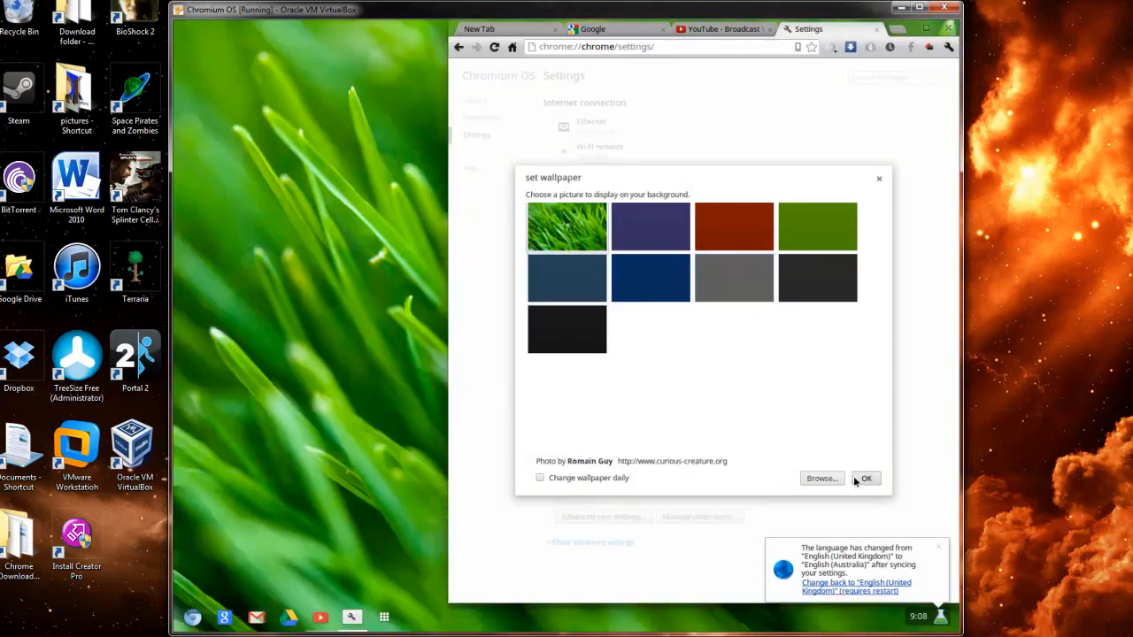
click(865, 478)
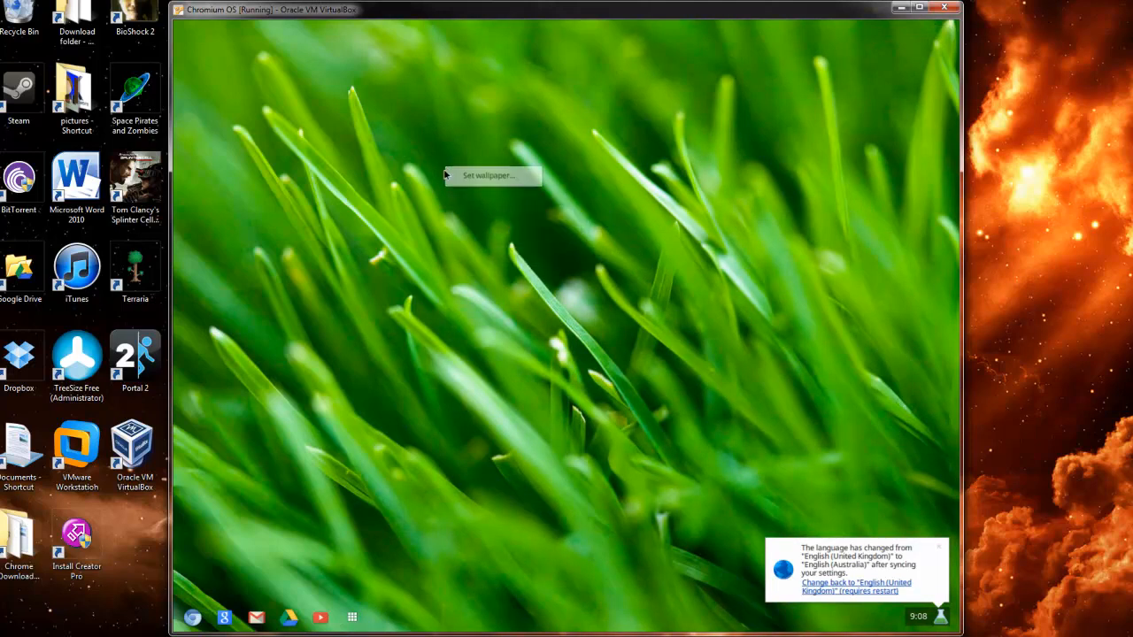
mouse_move(458, 259)
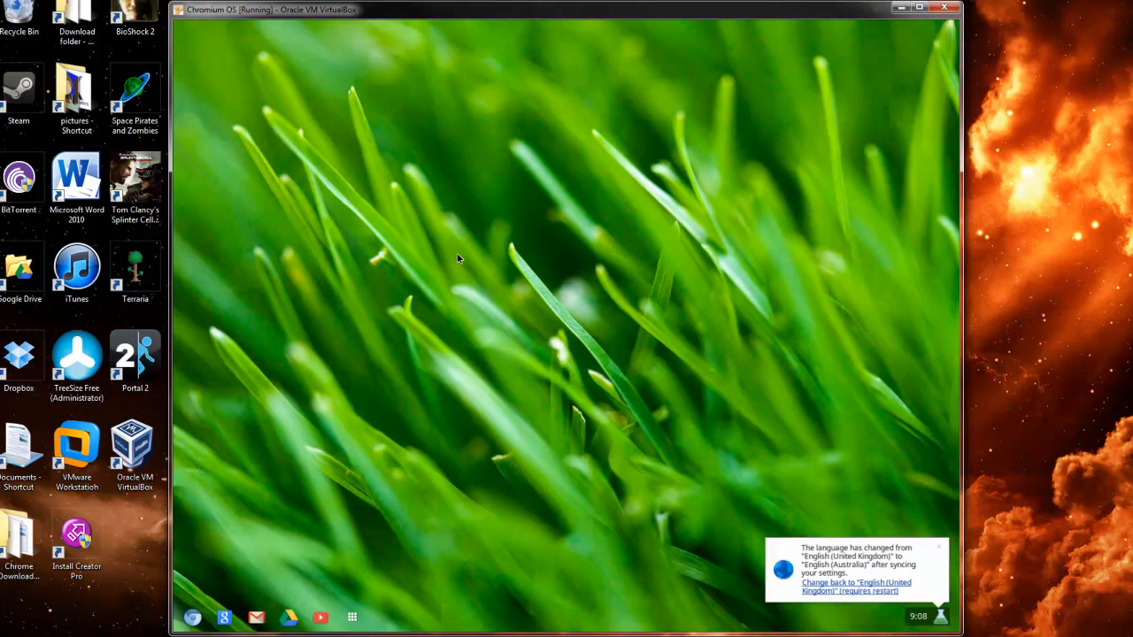
mouse_move(696, 463)
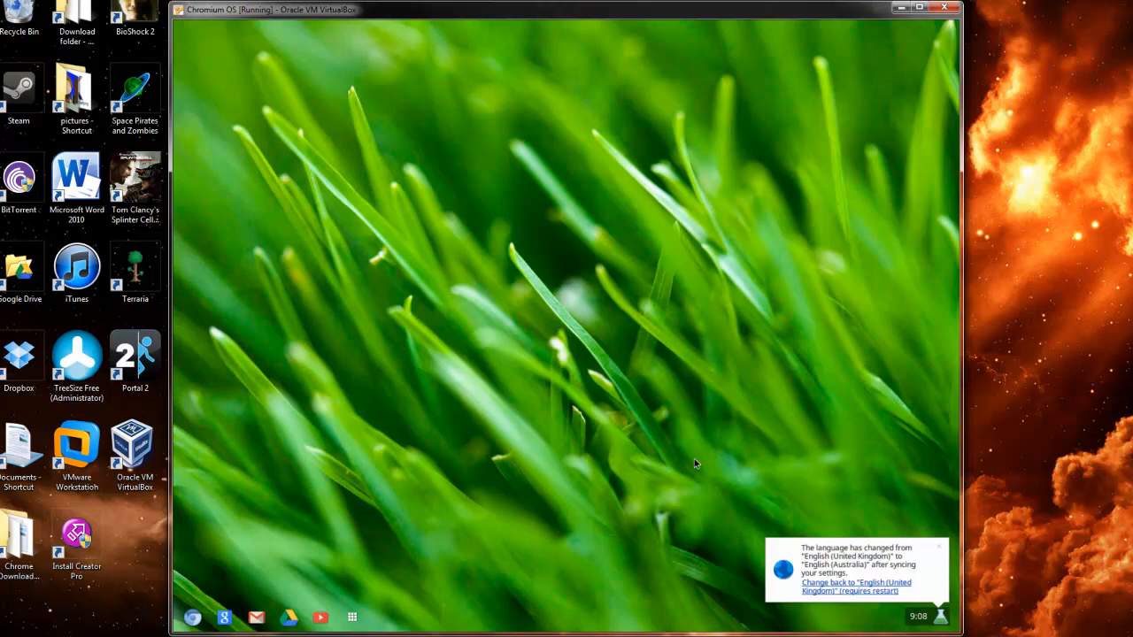
mouse_move(515, 392)
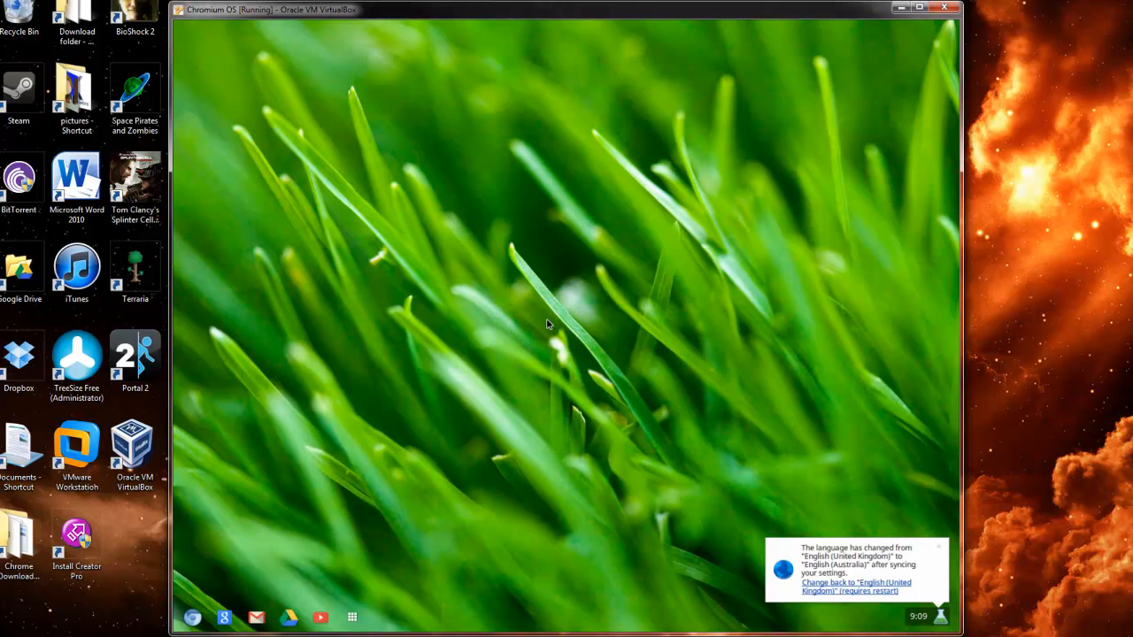
mouse_move(580, 268)
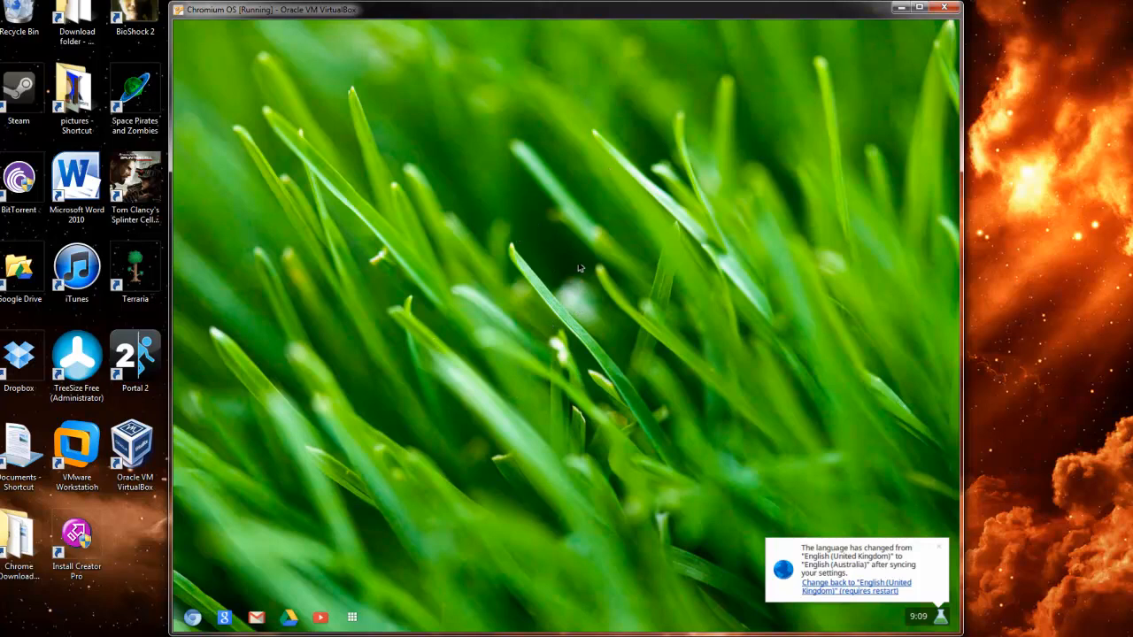
mouse_move(558, 380)
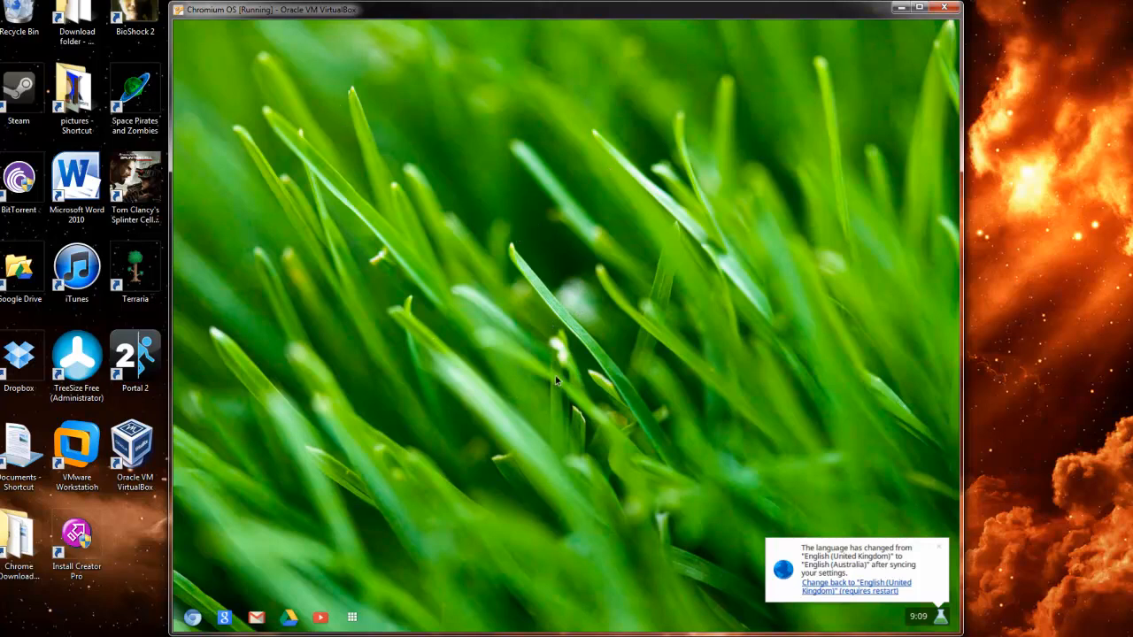
mouse_move(440, 322)
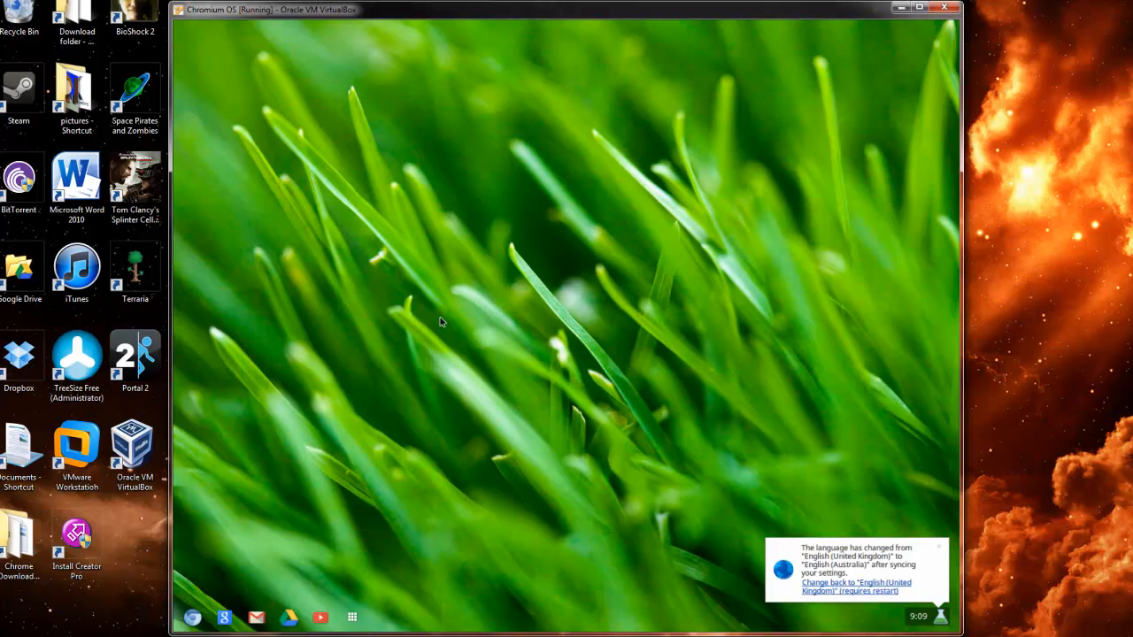
mouse_move(288, 617)
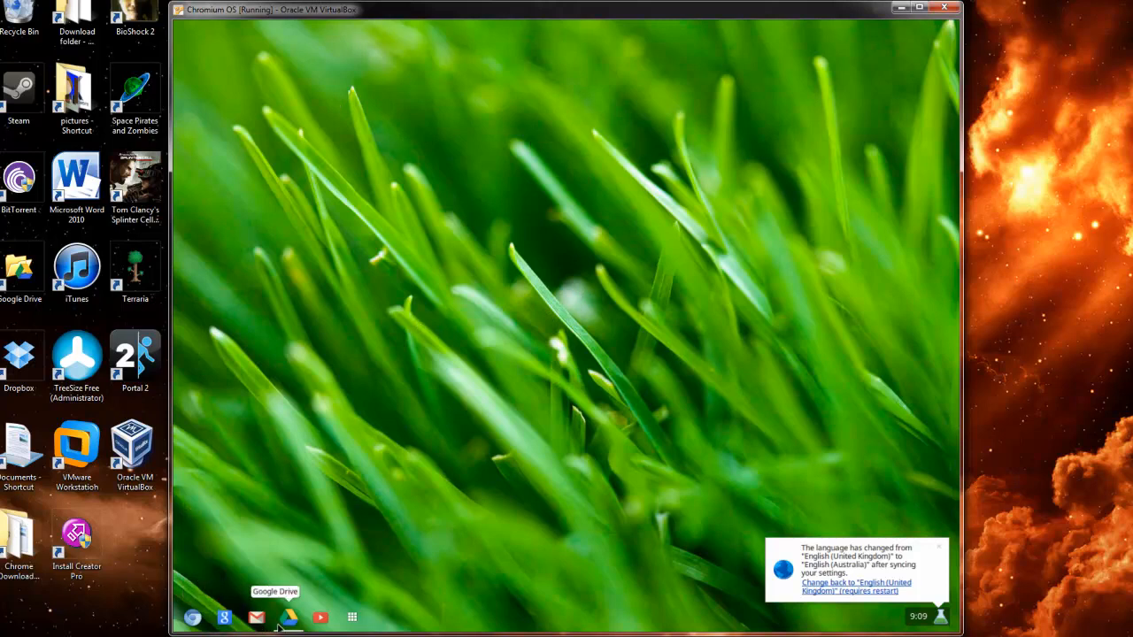
click(352, 617)
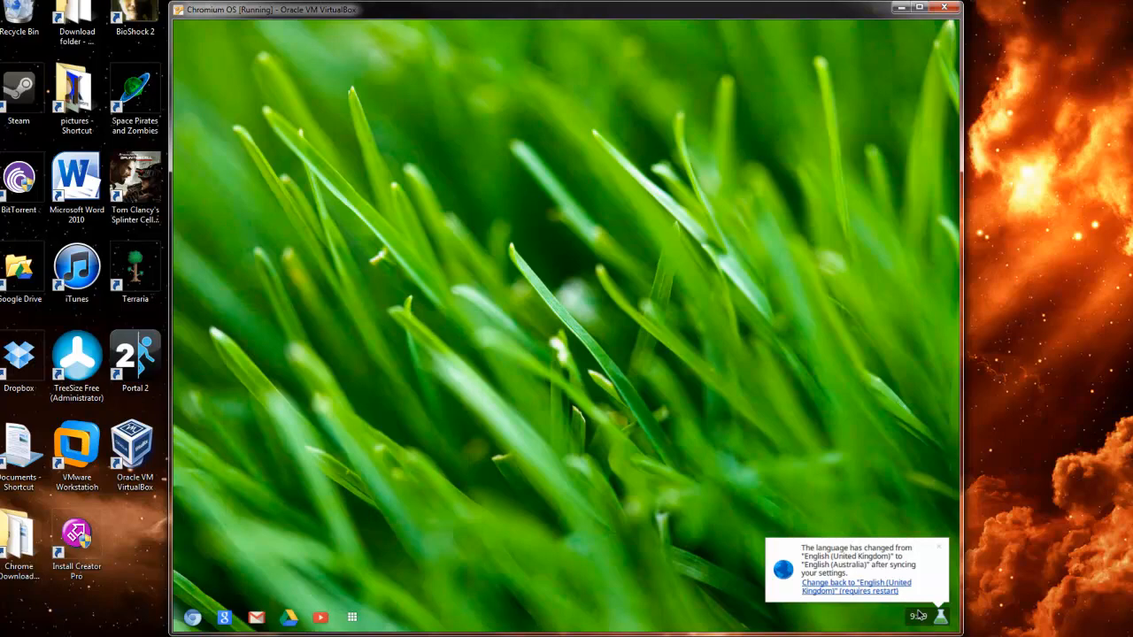
Step: Shut down Chromium OS from the status-area menu, leaving the VM powered off in VirtualBox Manager
click(928, 617)
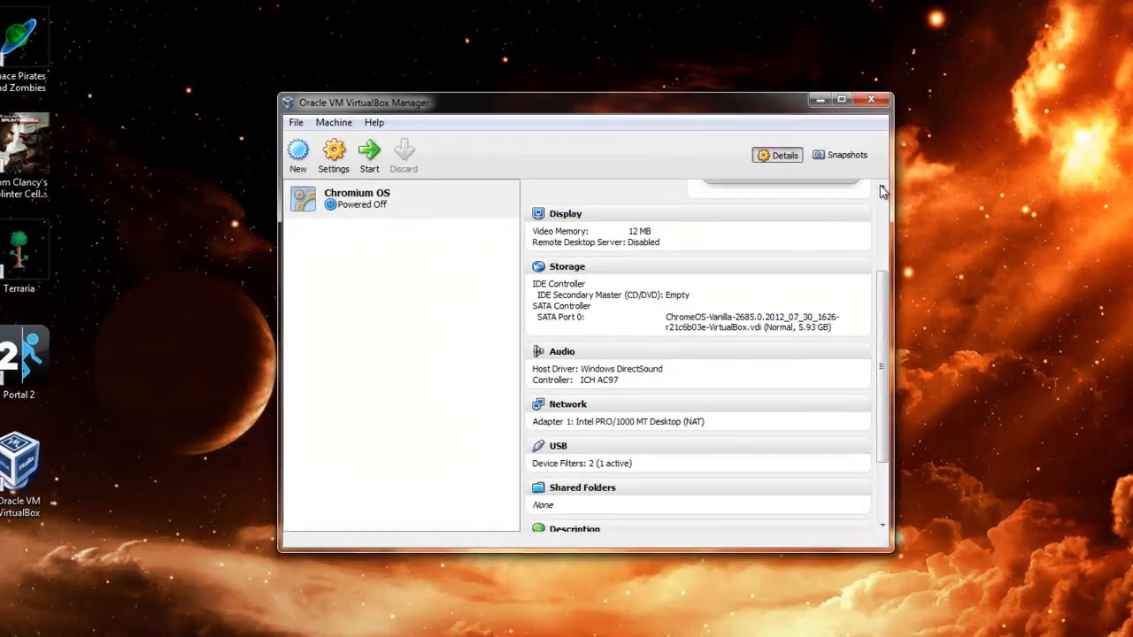
drag(363, 102, 317, 71)
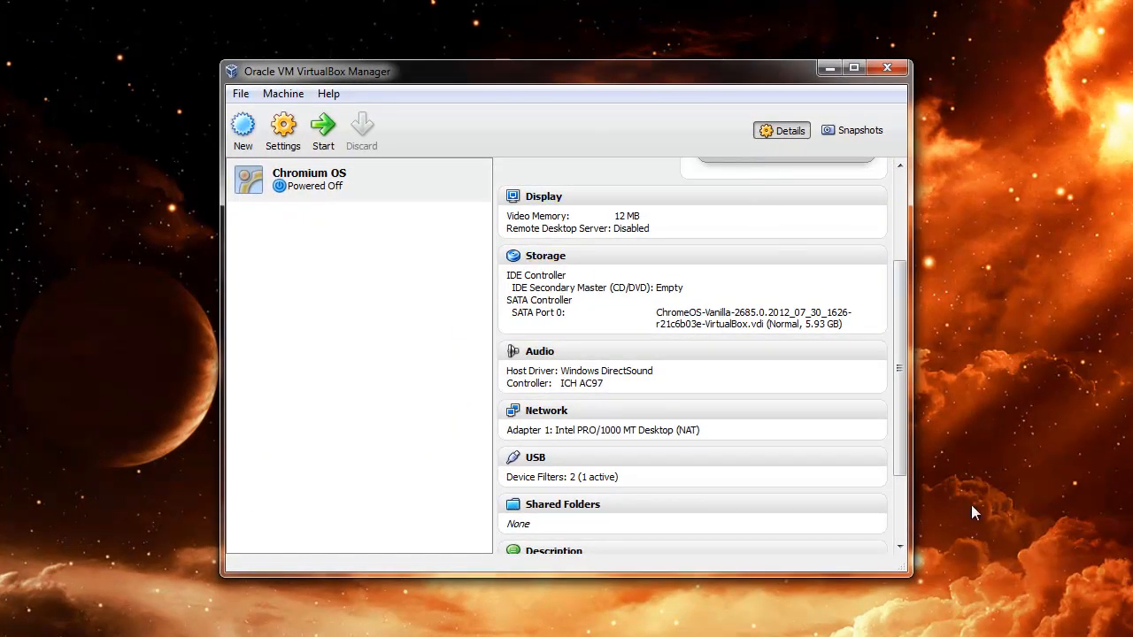
mouse_move(968, 462)
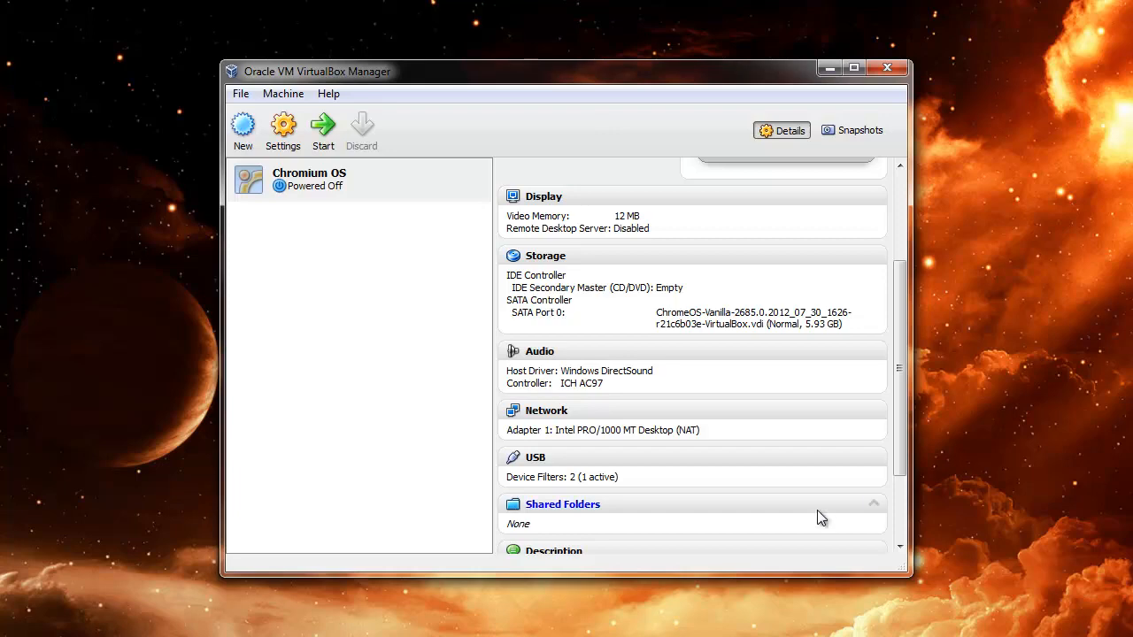
mouse_move(628, 149)
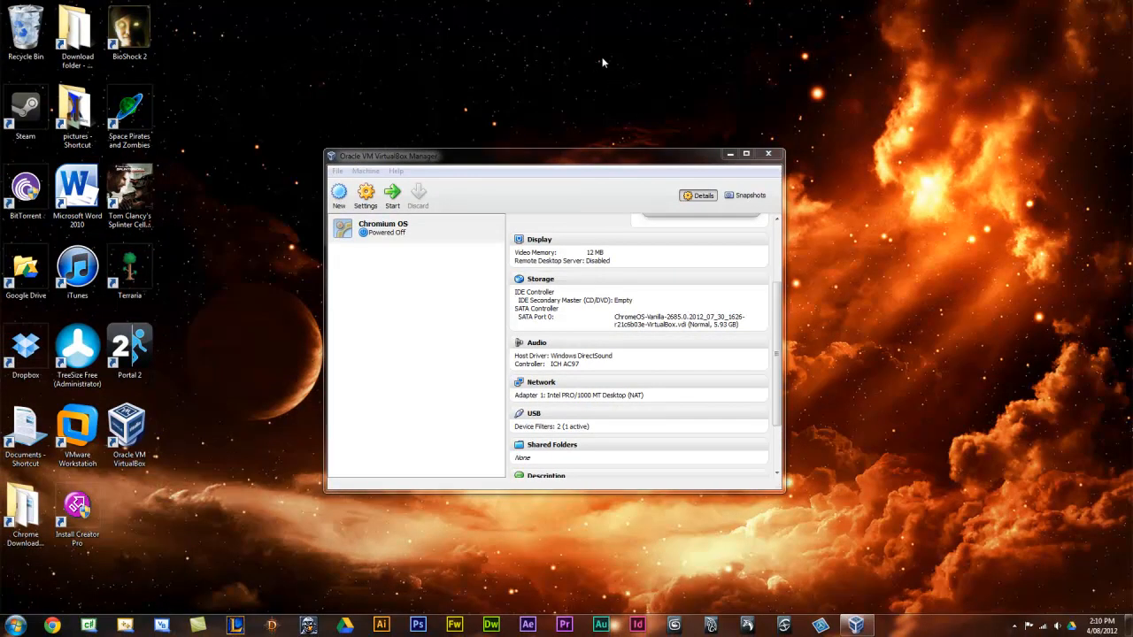
mouse_move(598, 71)
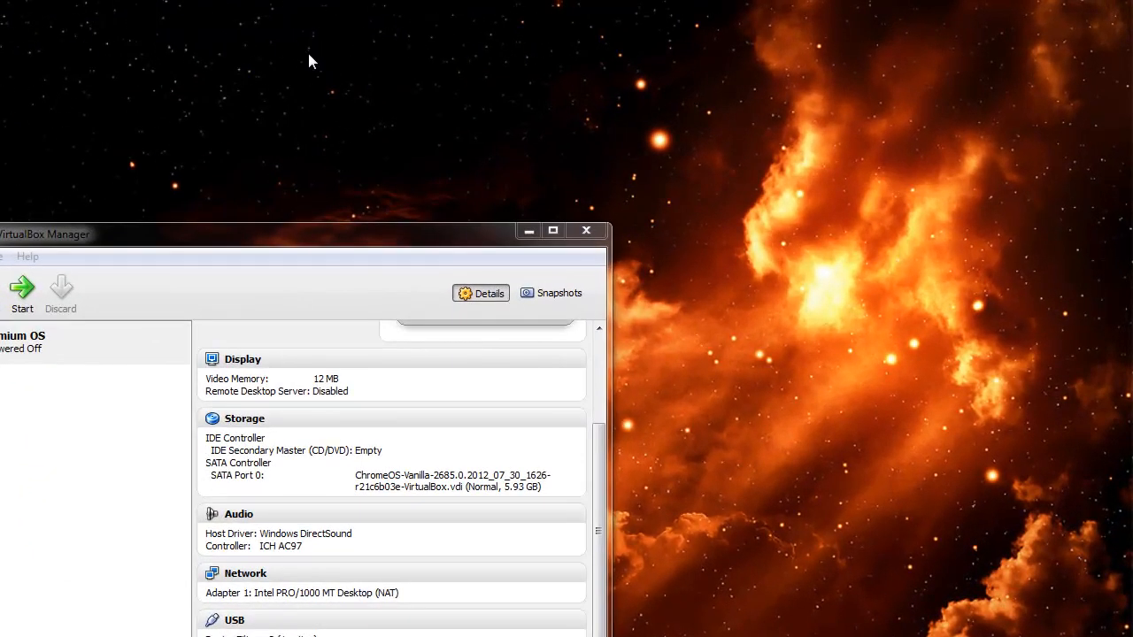
mouse_move(270, 45)
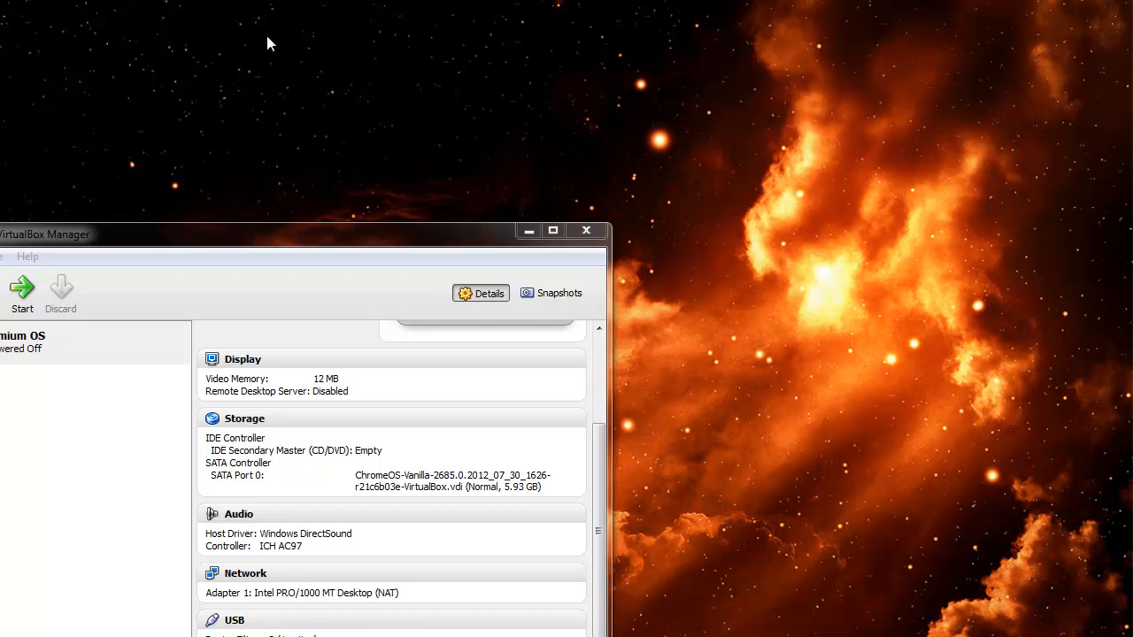
mouse_move(276, 47)
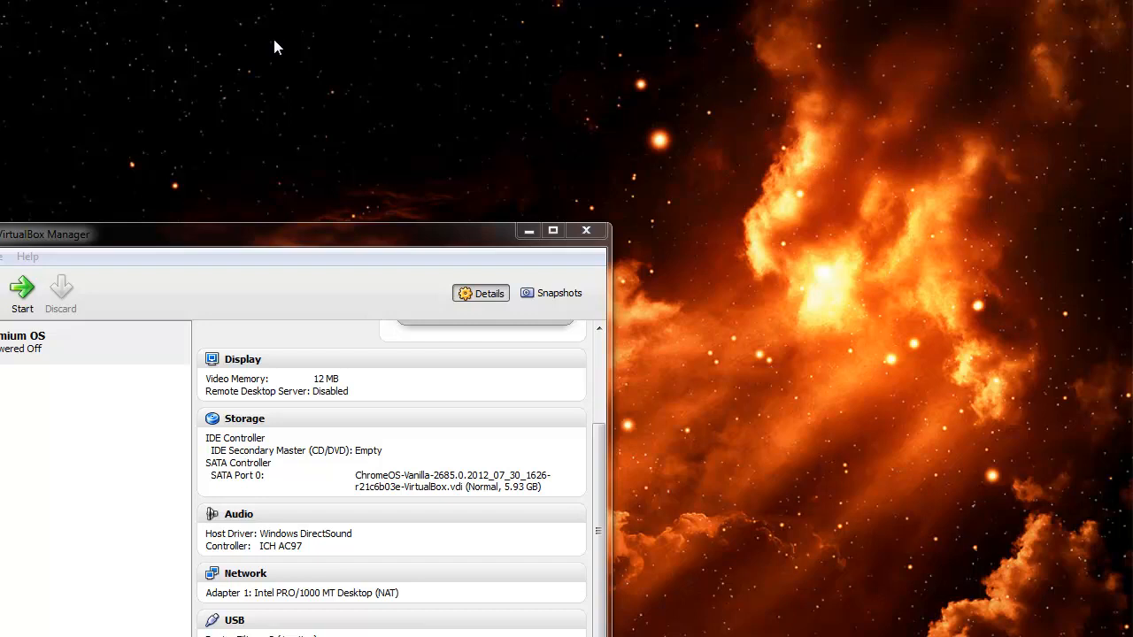
mouse_move(629, 305)
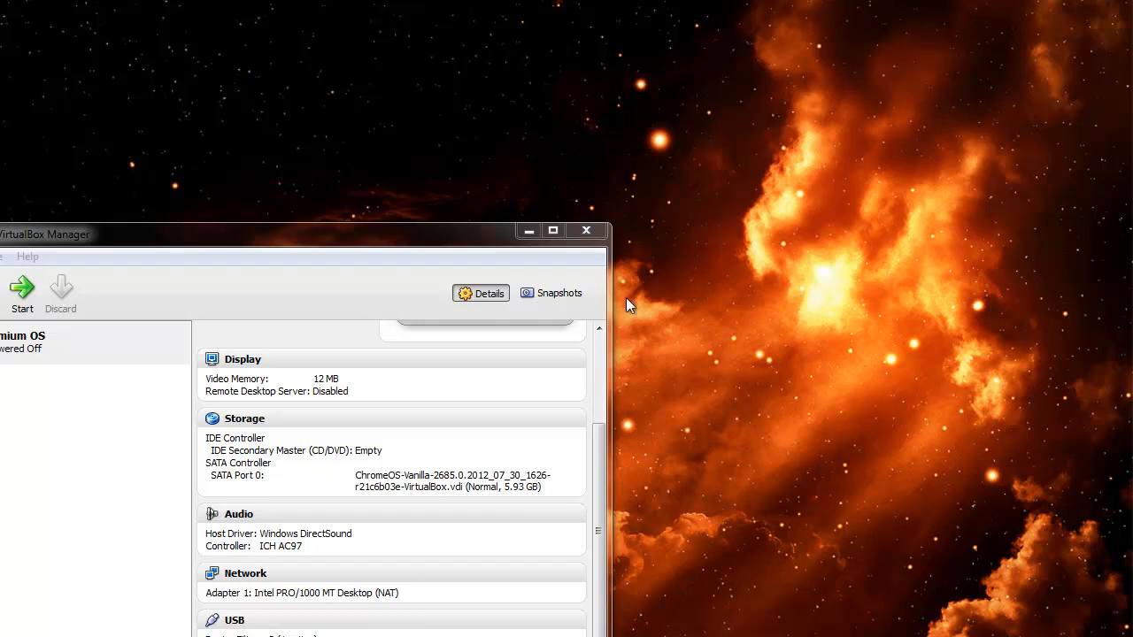
mouse_move(673, 527)
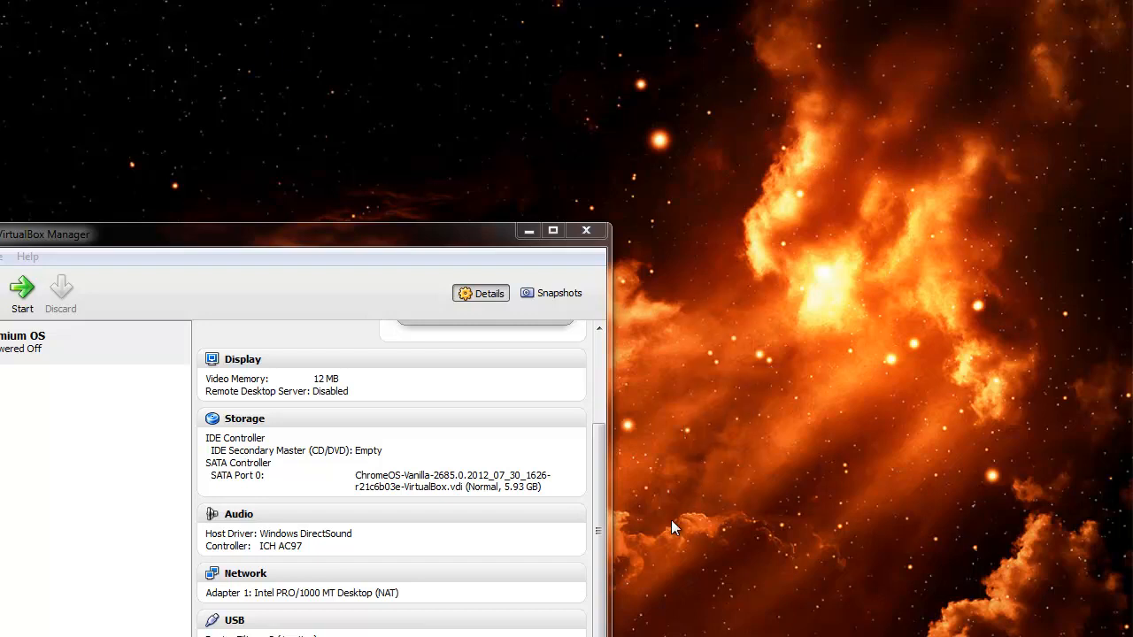